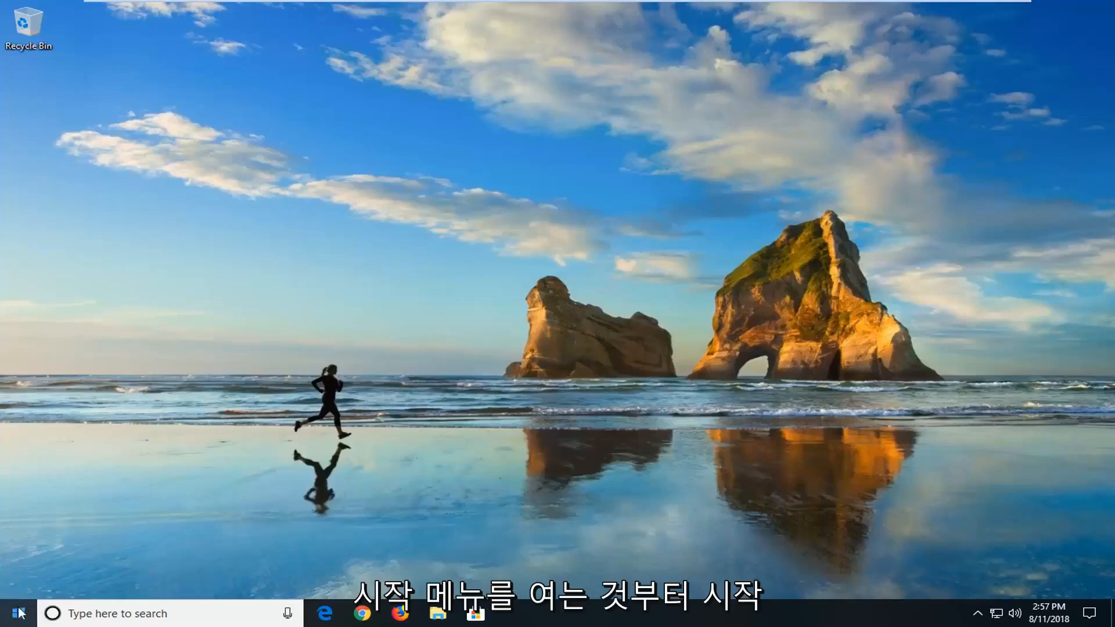
Step: Search the Start menu for 'trouble' and open the Troubleshoot settings page
left_click(15, 613)
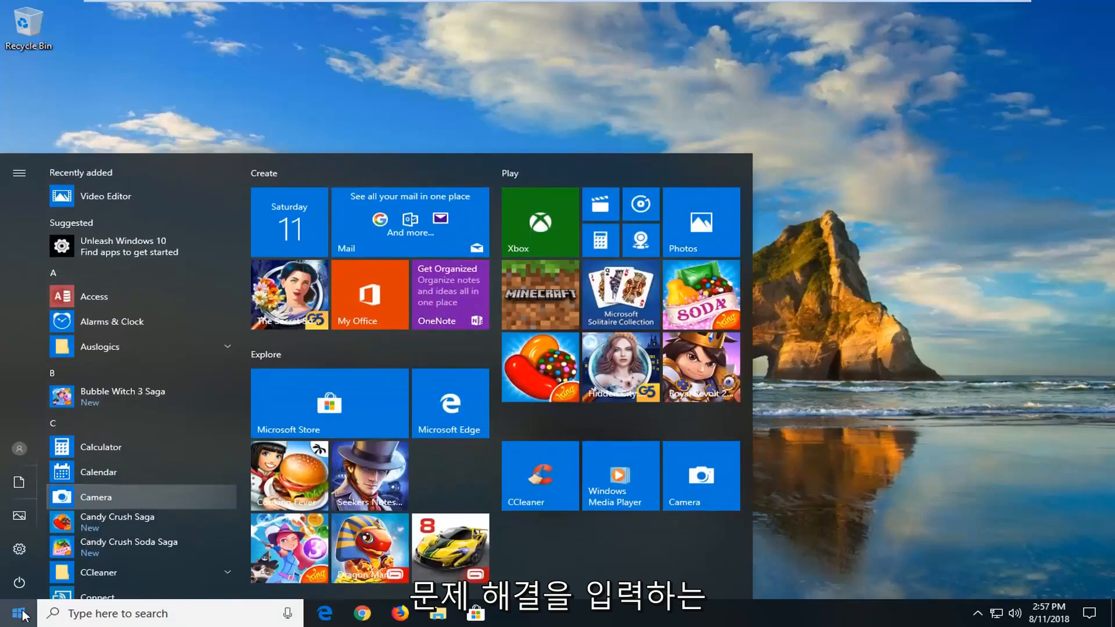
type("troubleshoot")
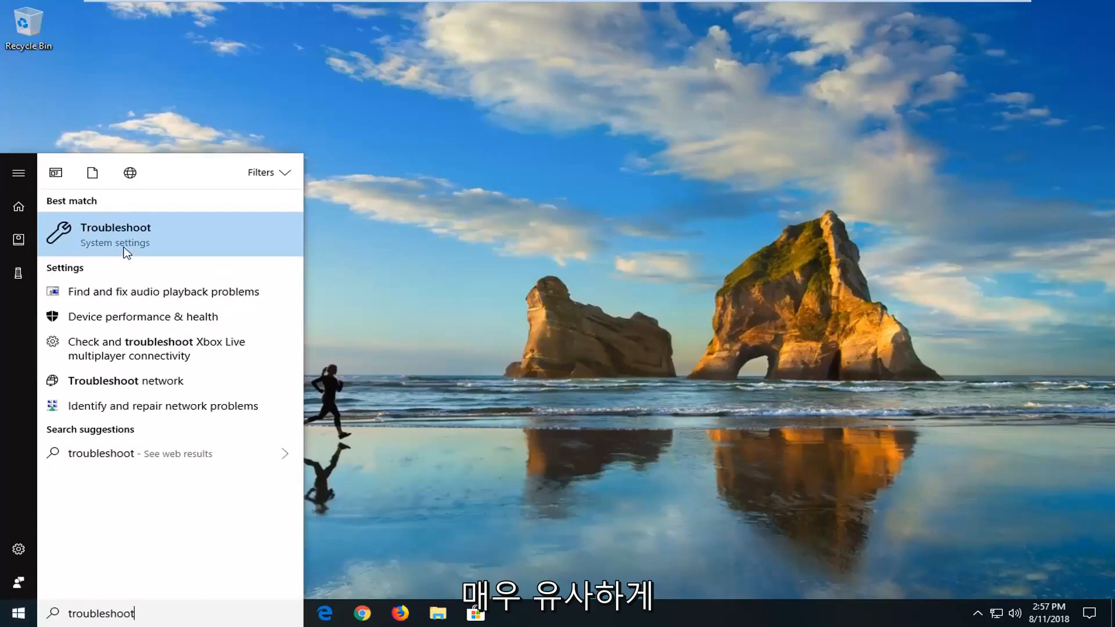
mouse_move(113, 240)
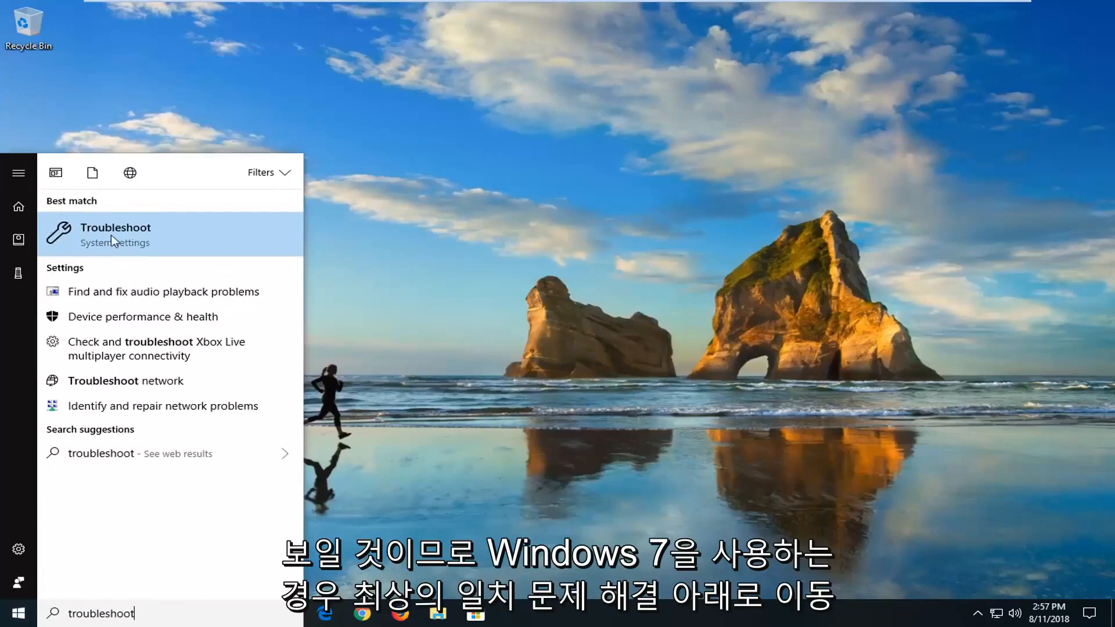
left_click(115, 233)
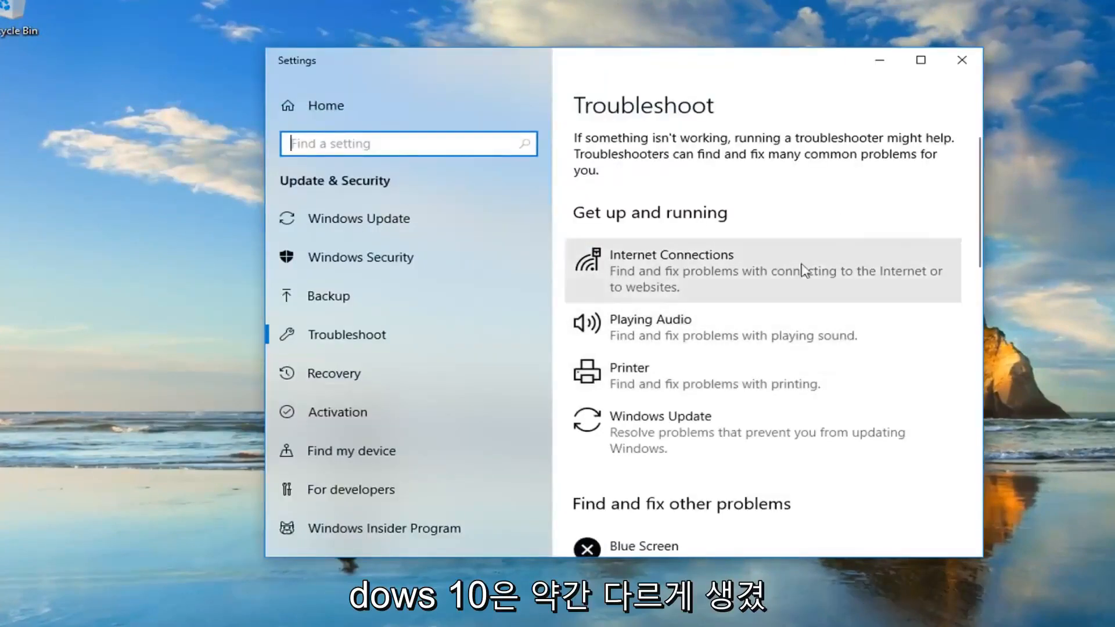
mouse_move(637, 225)
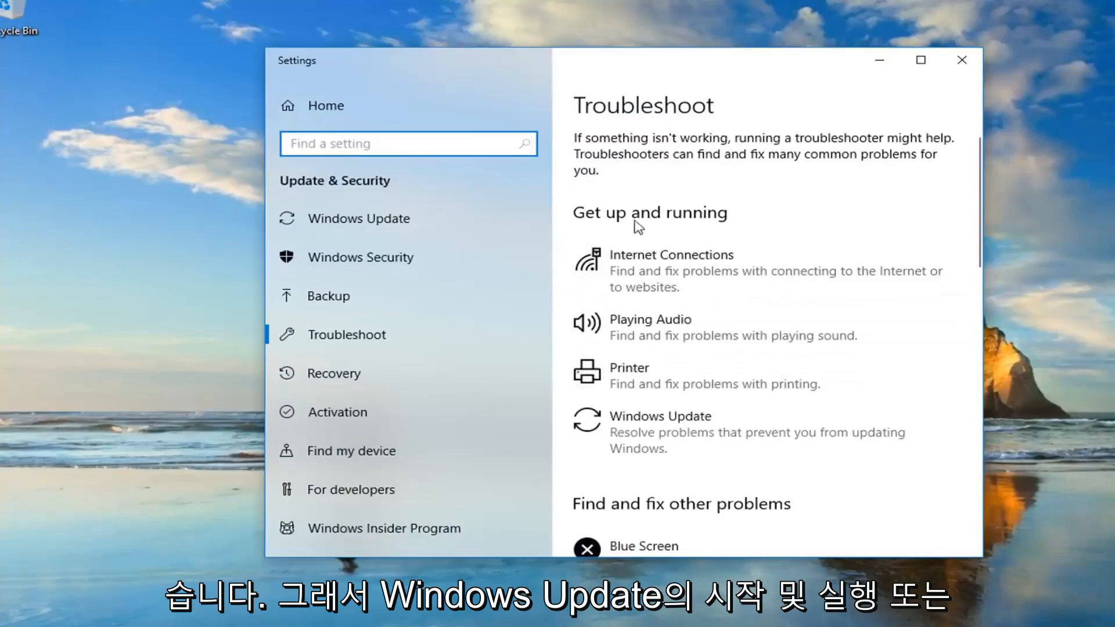
mouse_move(633, 437)
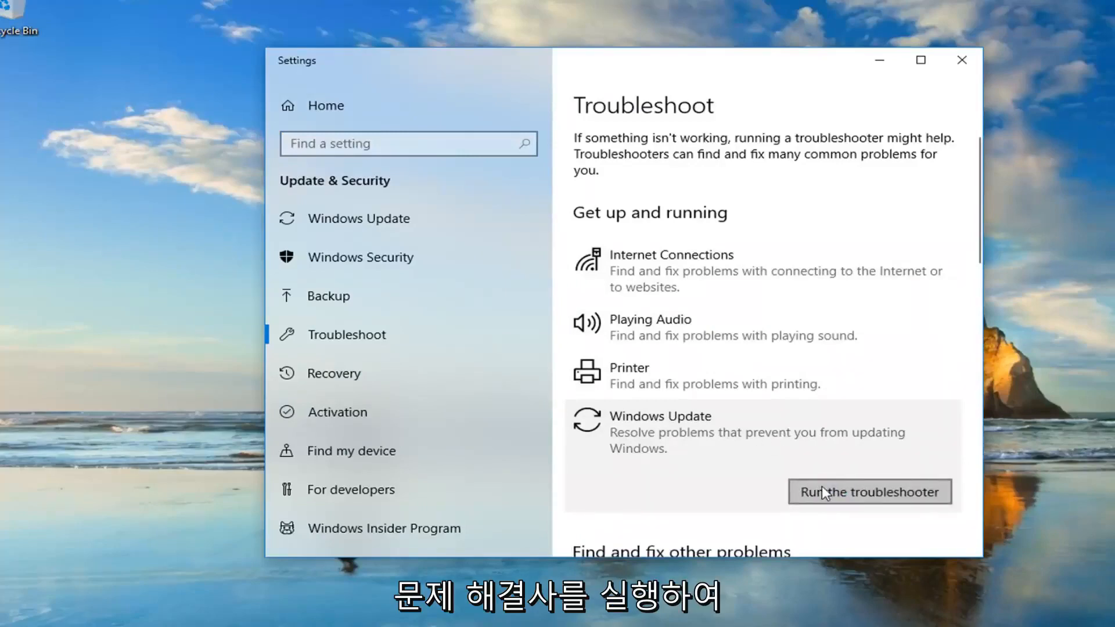
Step: Run the Windows Update troubleshooter
left_click(870, 492)
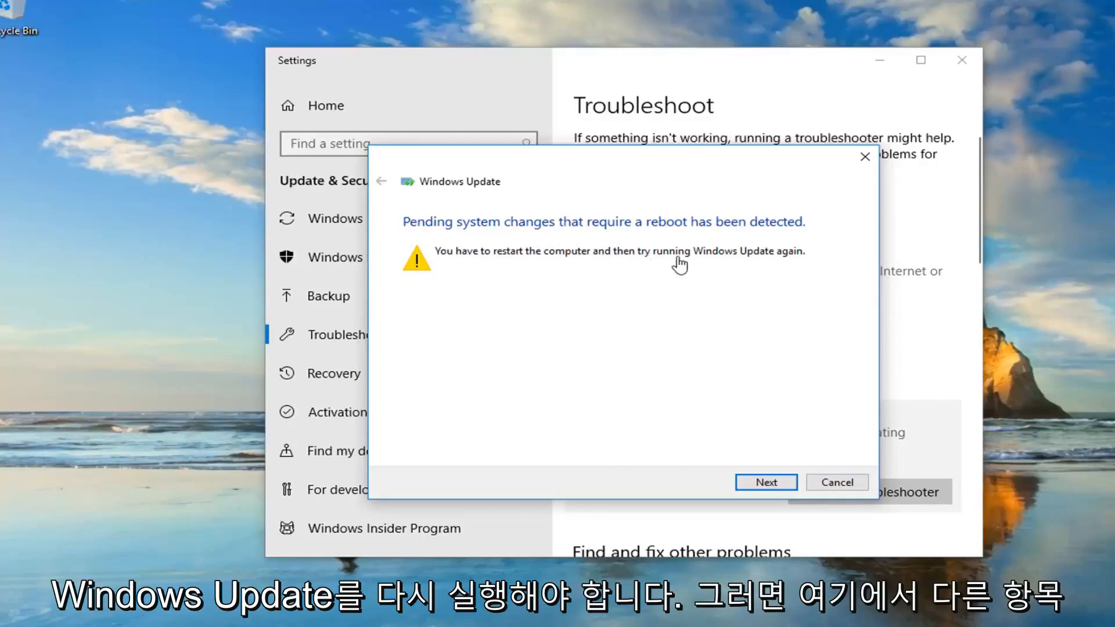
Step: Continue past the pending-reboot notice, close the troubleshooter, and close Settings
left_click(766, 482)
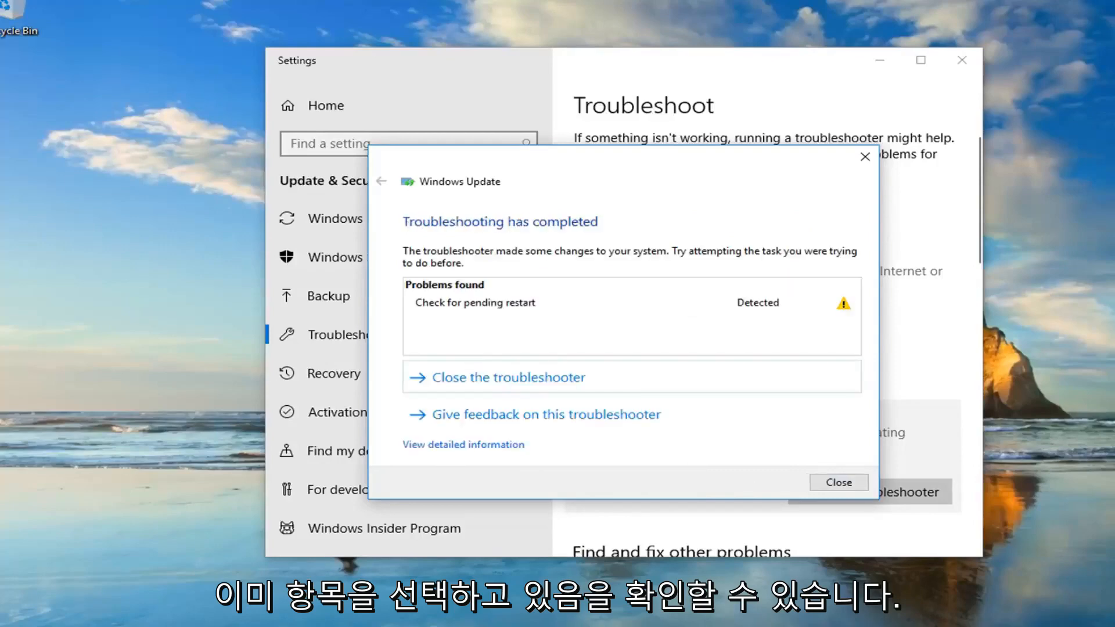
left_click(839, 481)
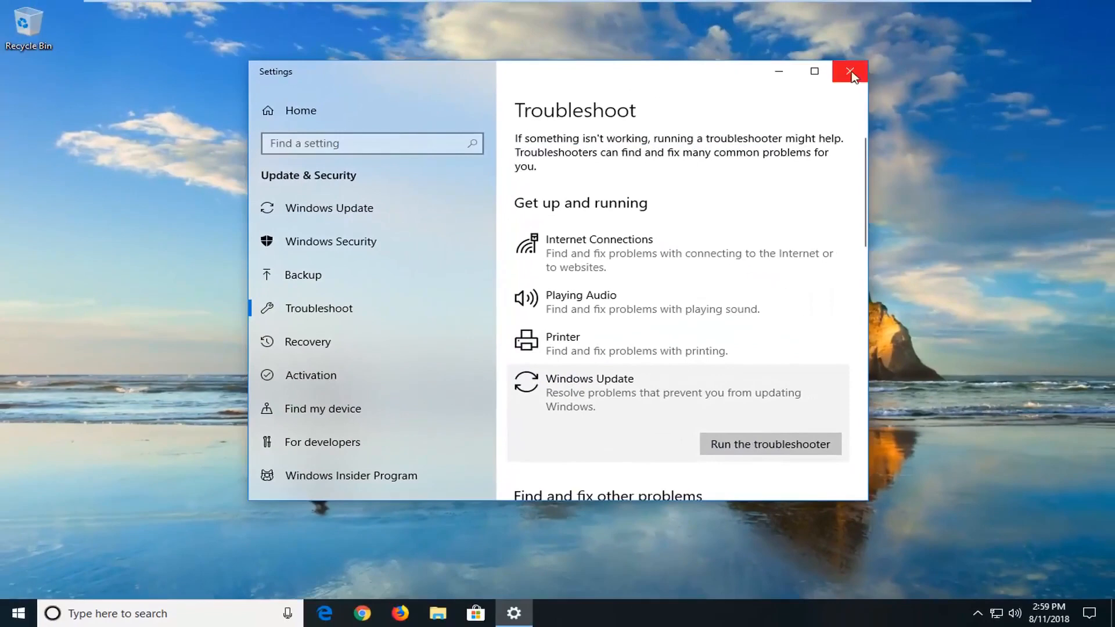
left_click(848, 70)
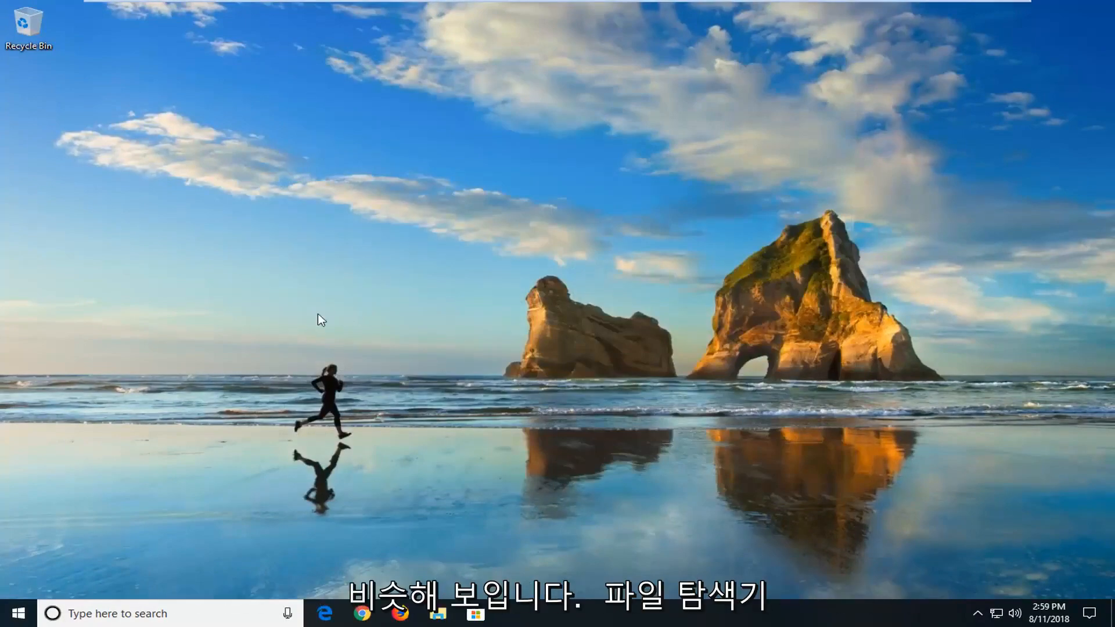
Step: Search Start for 'file exp' and launch File Explorer
left_click(22, 611)
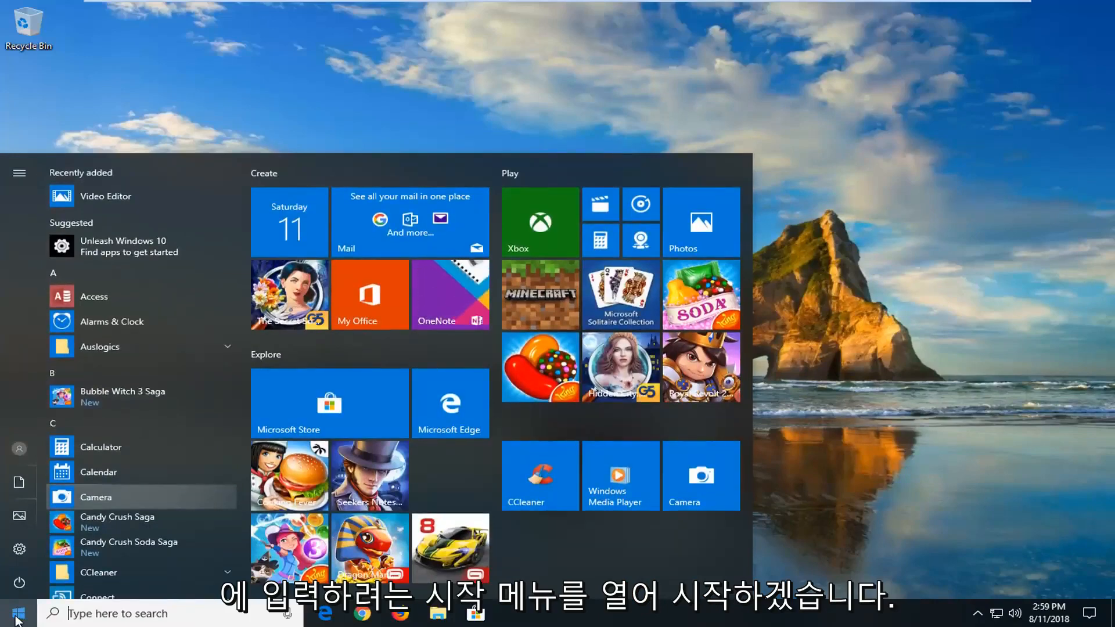
type("file exp")
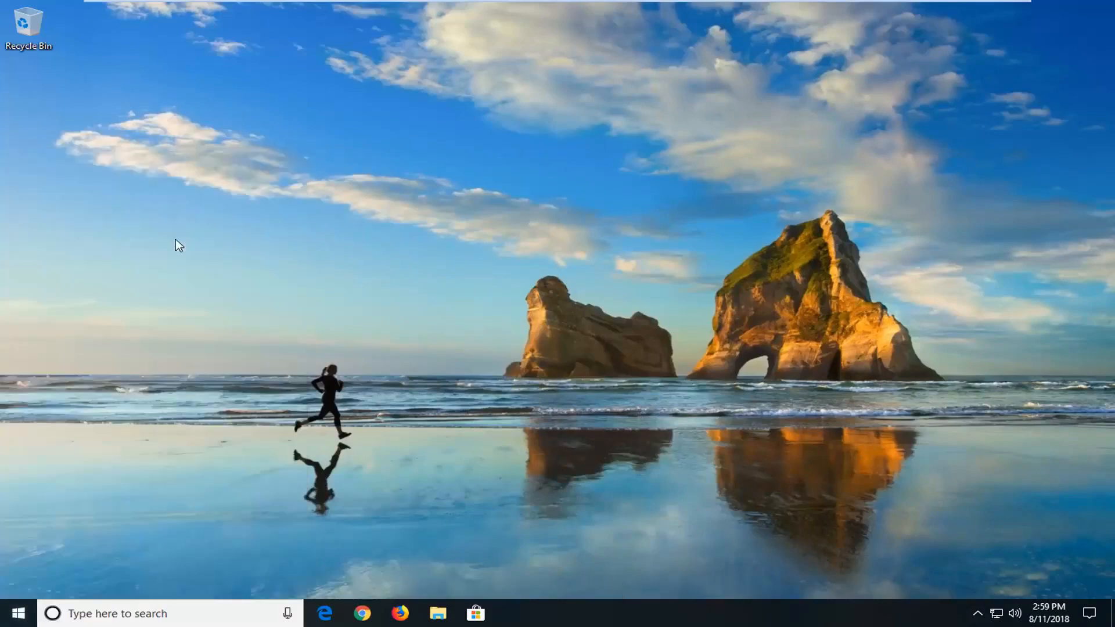
left_click(437, 613)
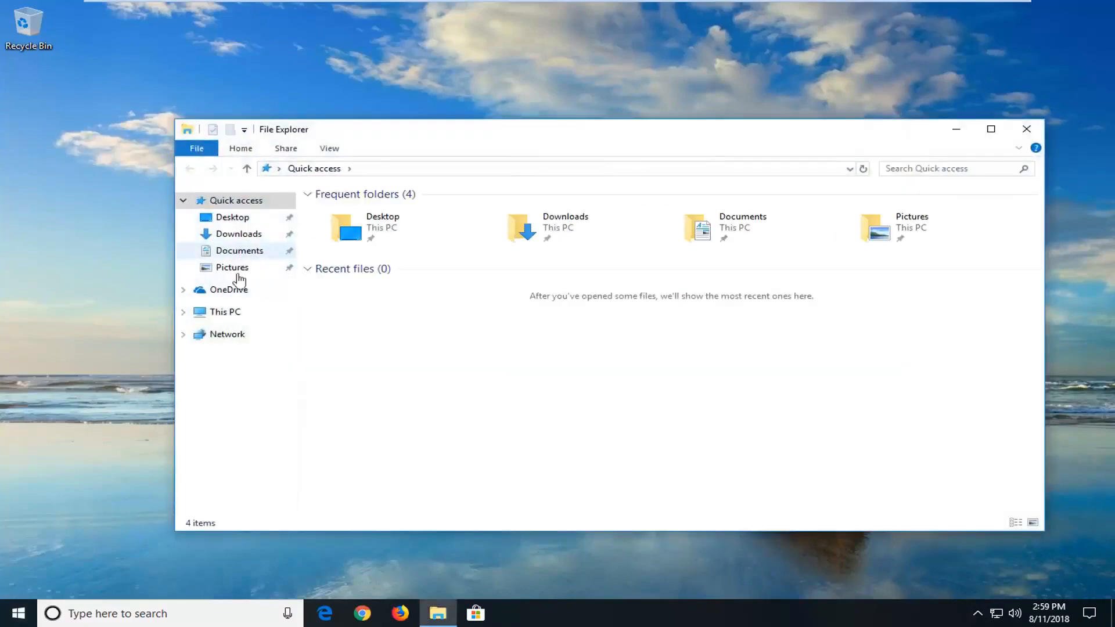
Step: Browse This PC > Local Disk (C:) > Windows > SoftwareDistribution
left_click(225, 311)
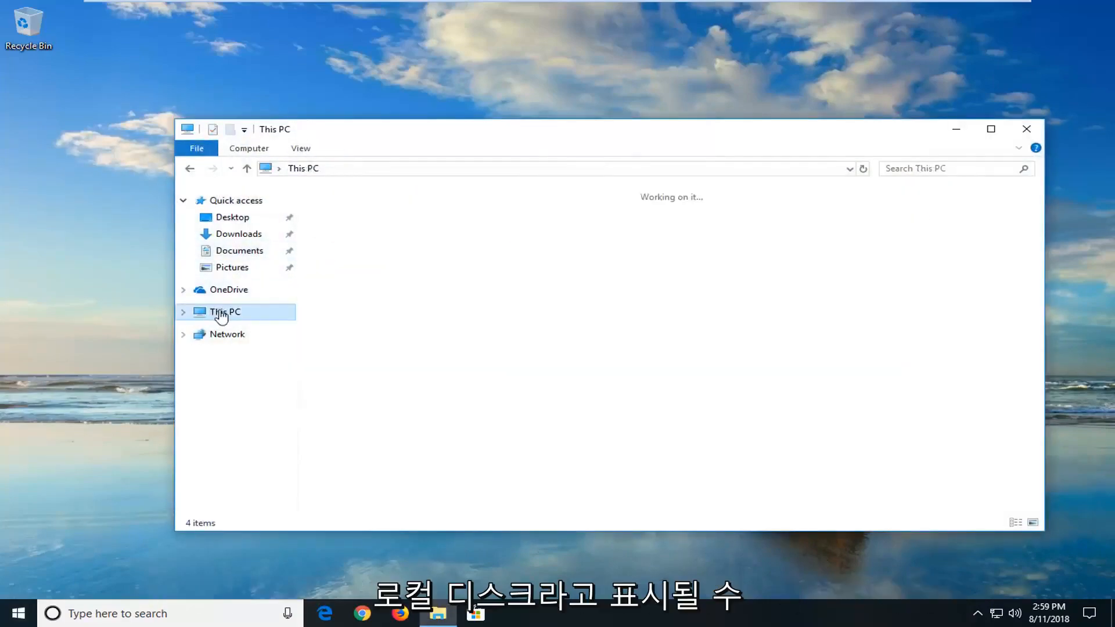
left_click(225, 311)
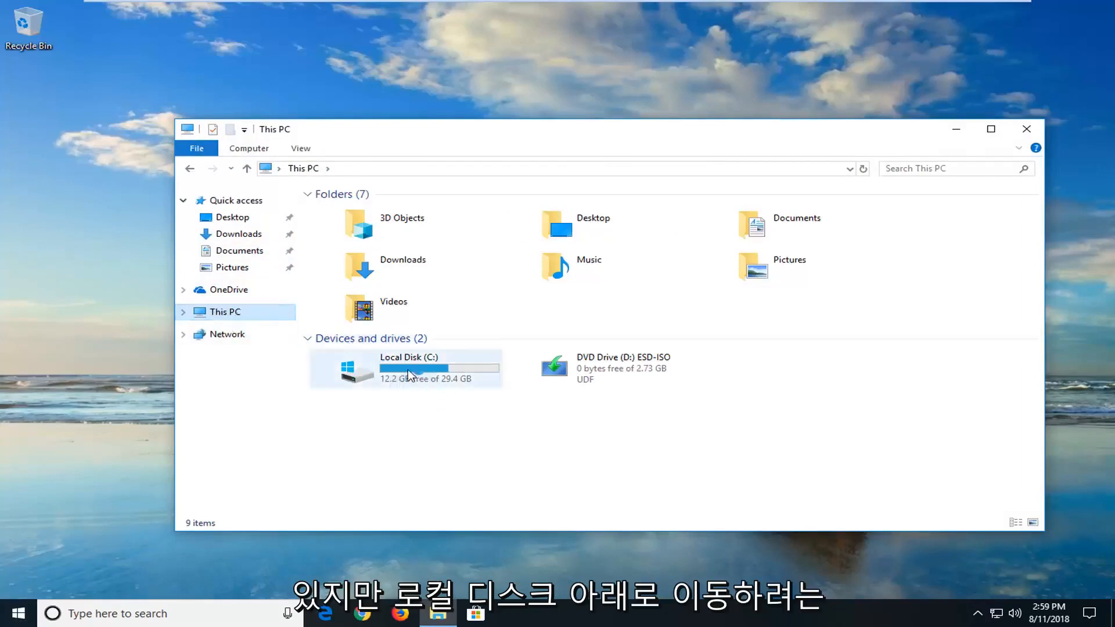
mouse_move(463, 368)
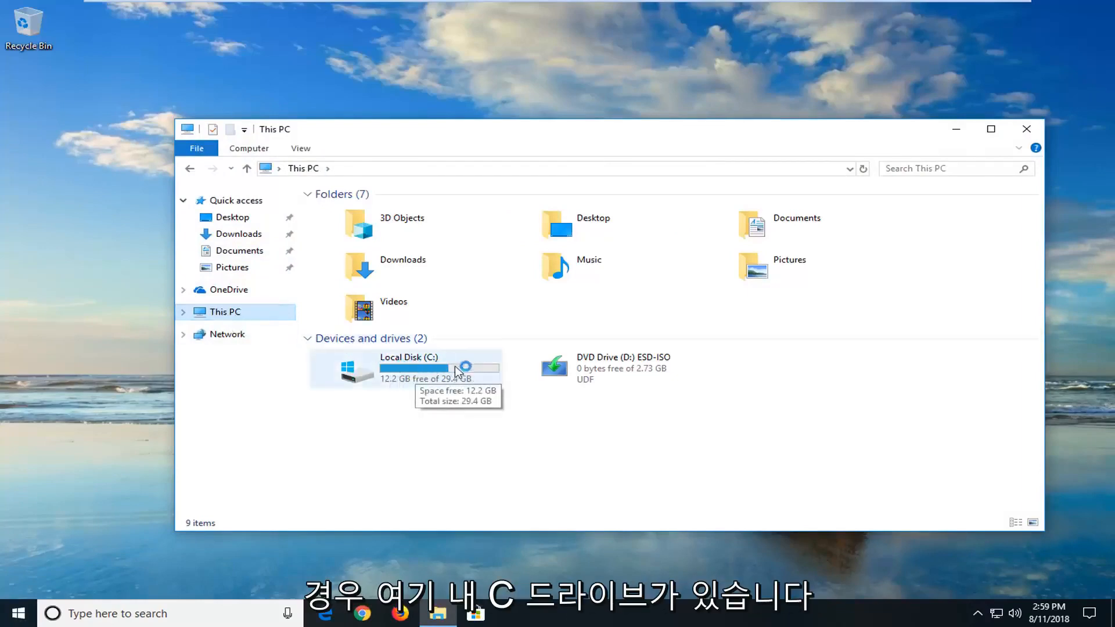
double_click(408, 365)
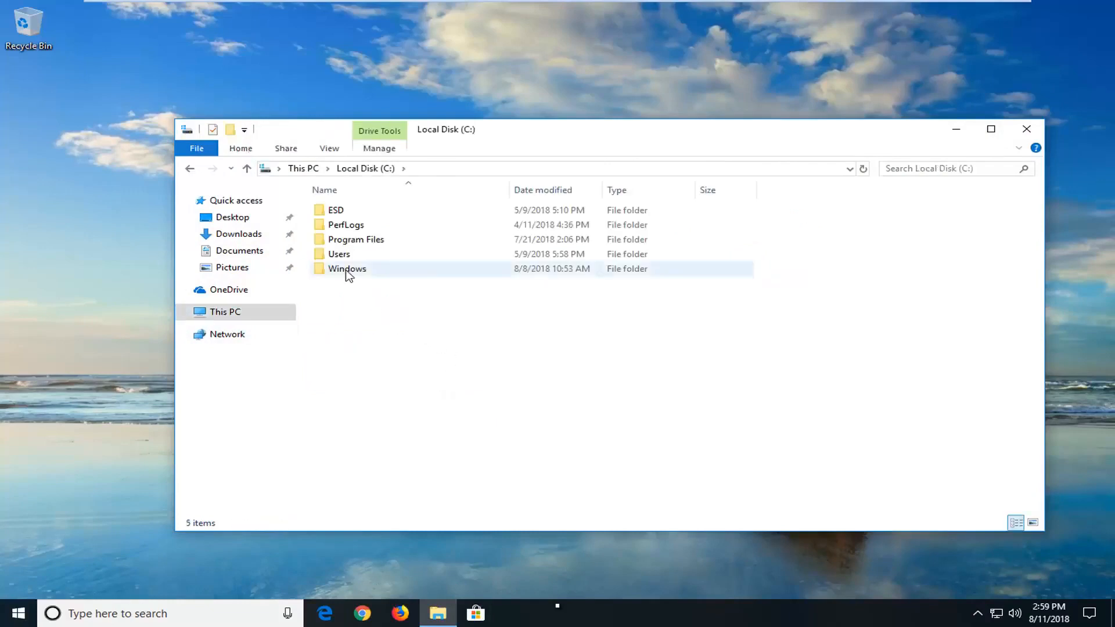
double_click(347, 268)
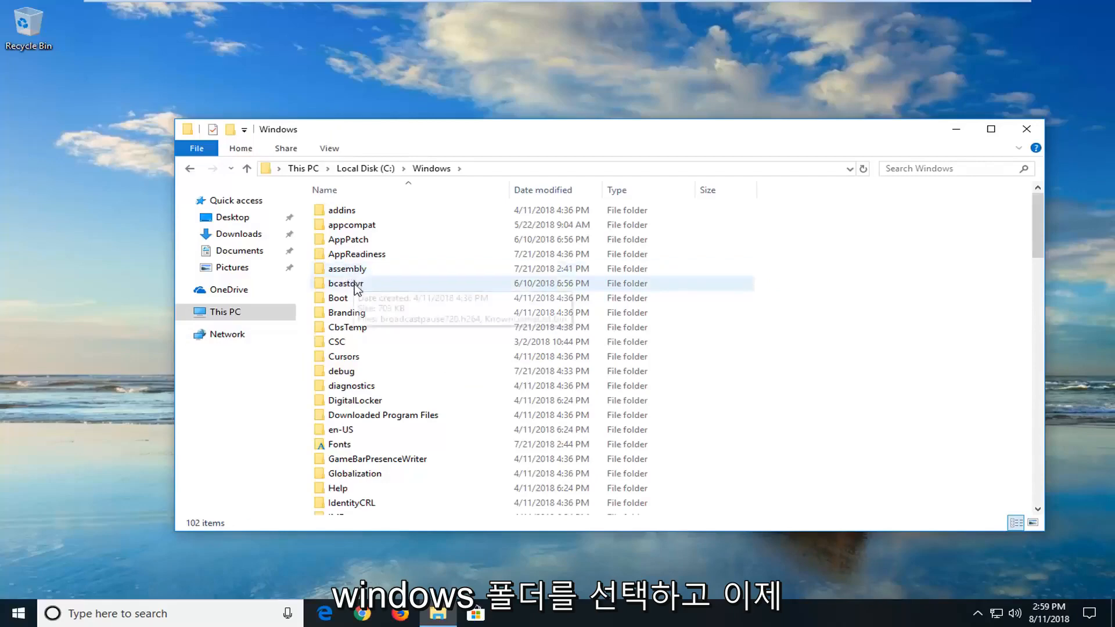
scroll("down", 3)
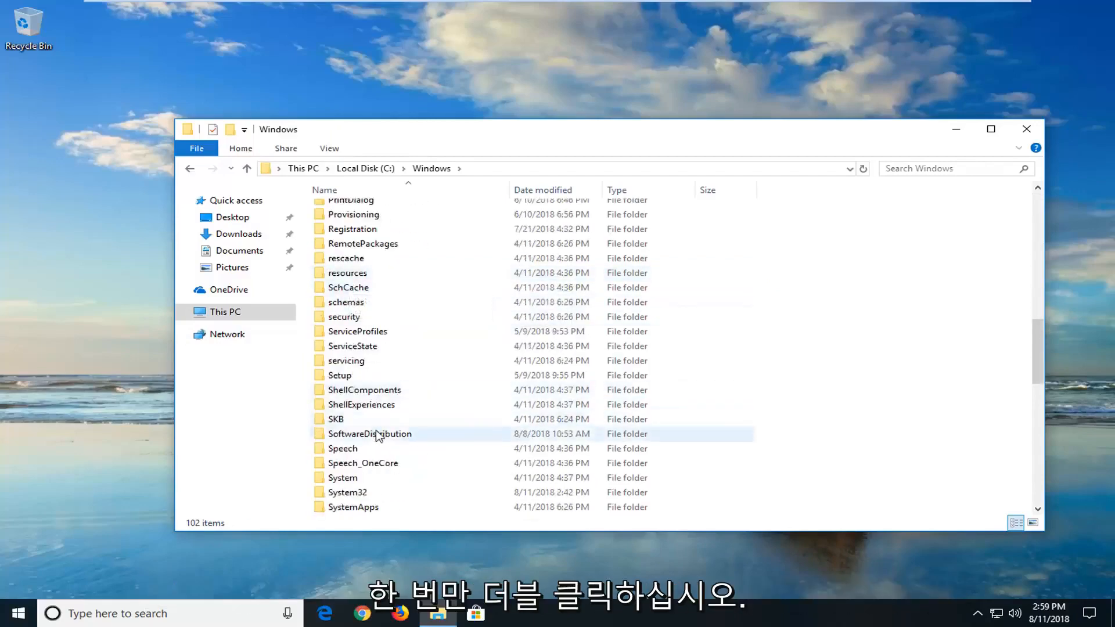
double_click(369, 434)
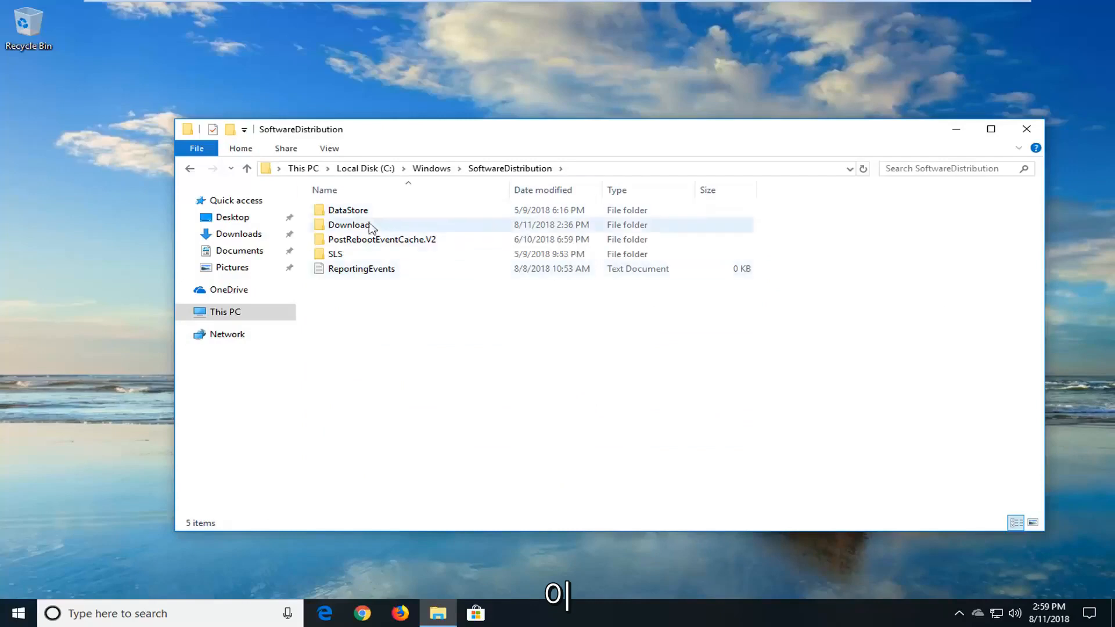
Step: Delete everything in SoftwareDistribution, skipping the file still in use
key("ctrl+a")
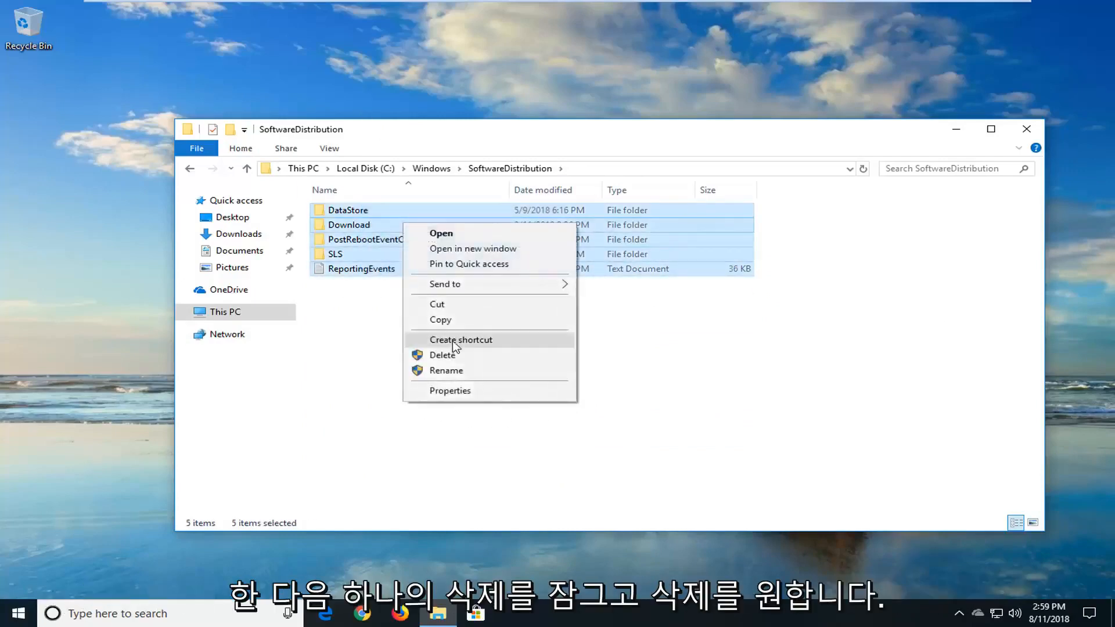
left_click(443, 355)
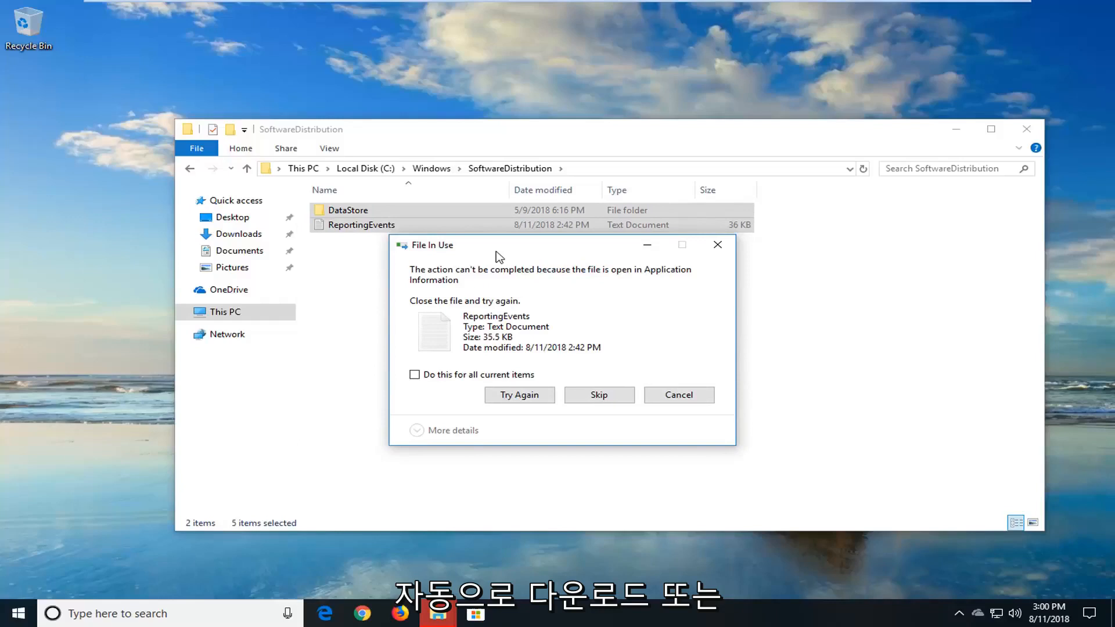
mouse_move(491, 313)
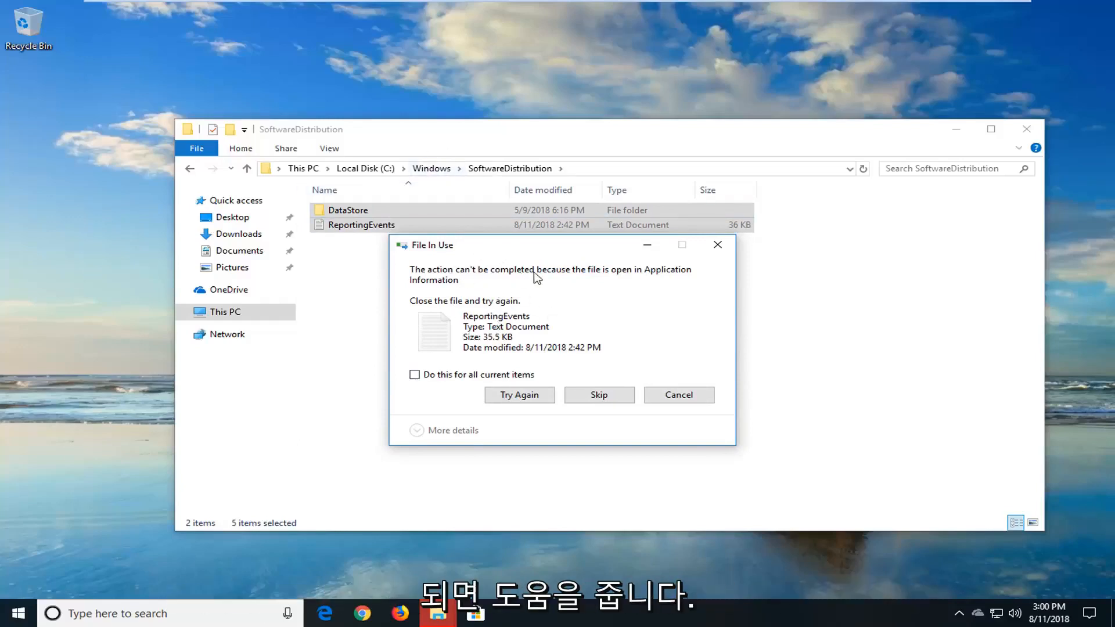
left_click(599, 395)
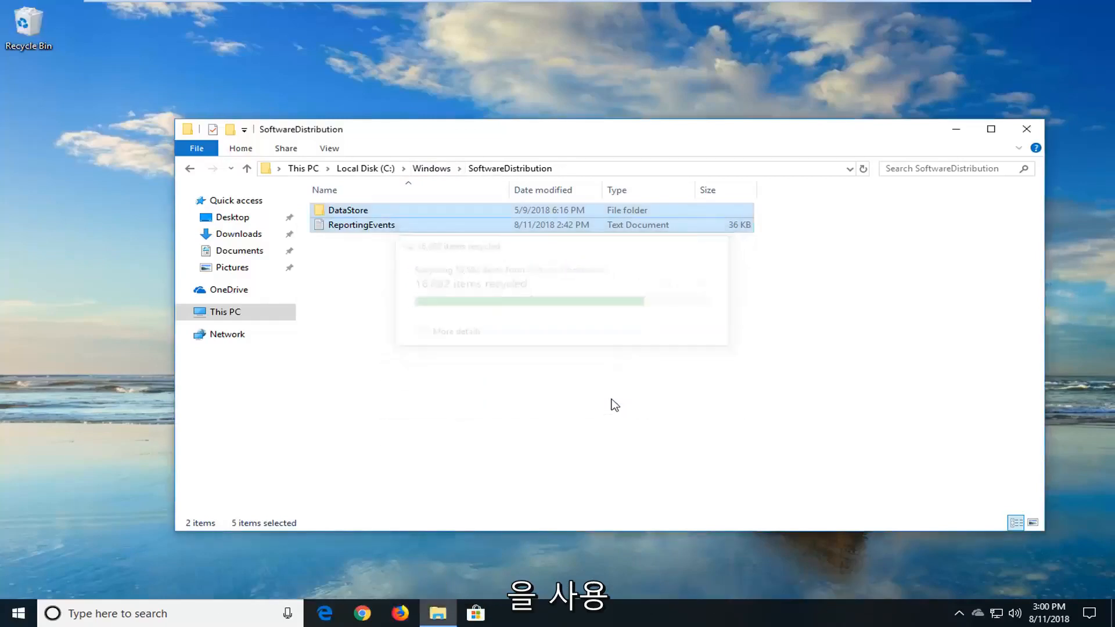
Step: Open DataStore, go back up to SoftwareDistribution, and close File Explorer
double_click(348, 210)
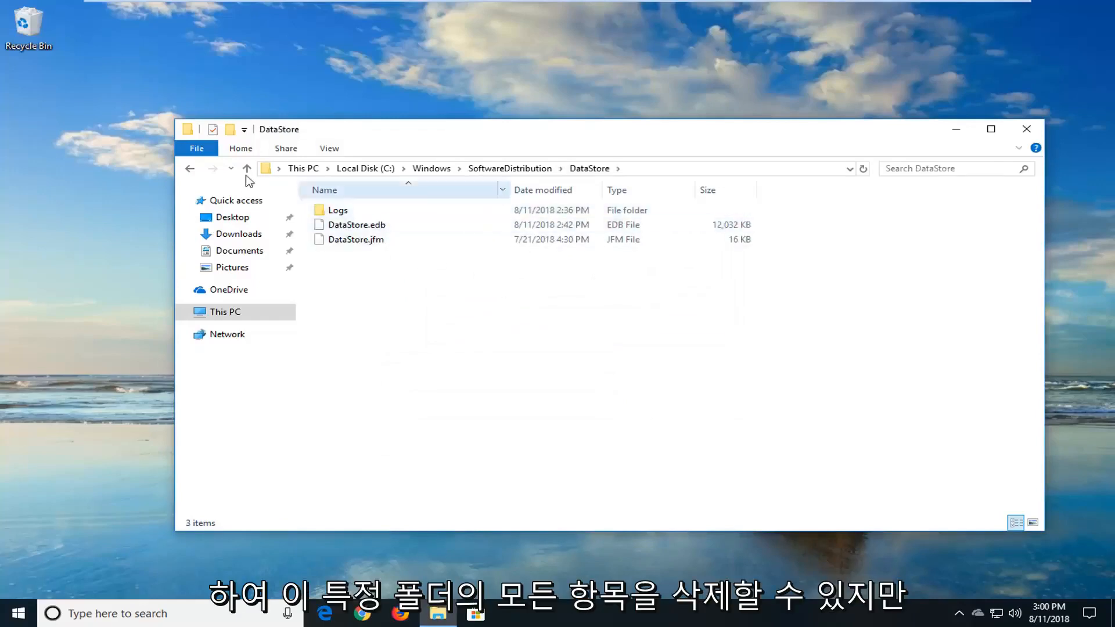
left_click(246, 168)
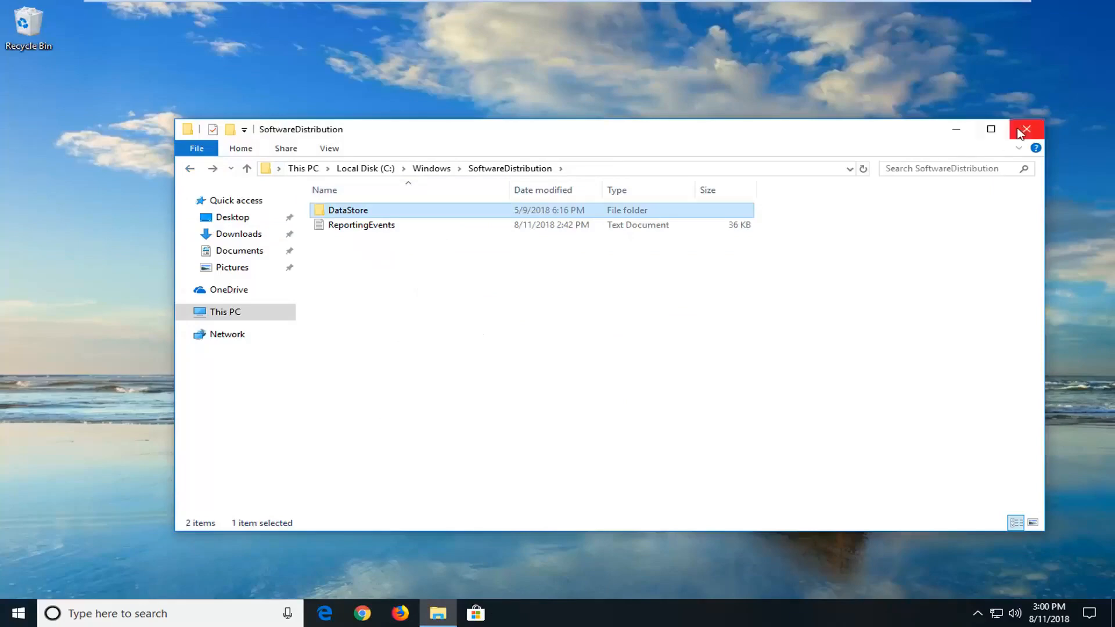
left_click(1026, 129)
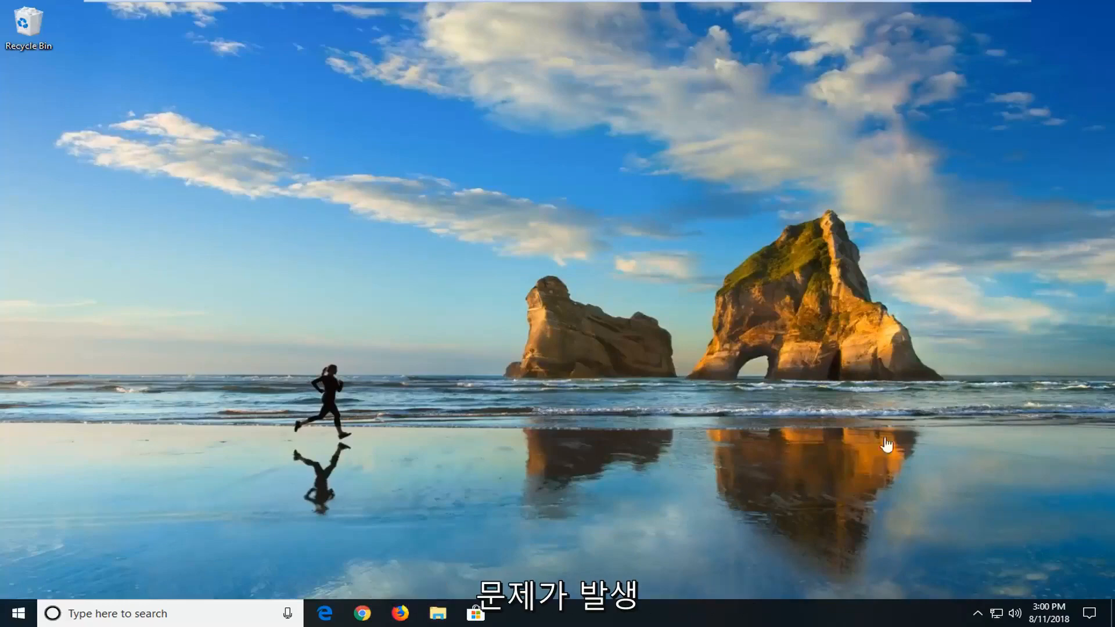
Step: Type 'services' in Start search to surface the Services desktop app
left_click(21, 613)
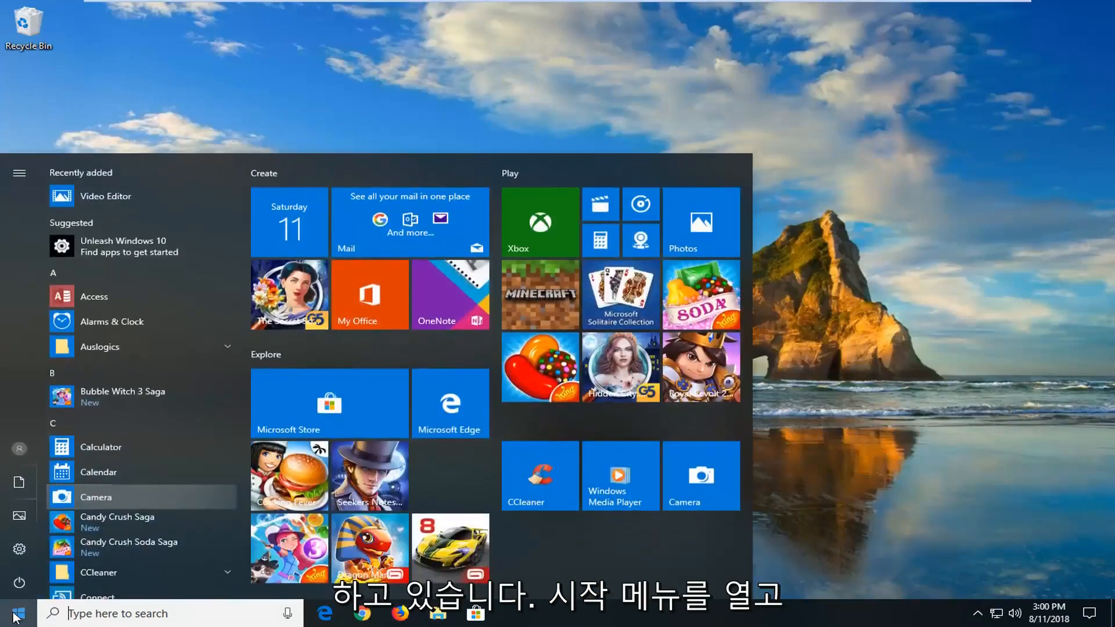
type("service")
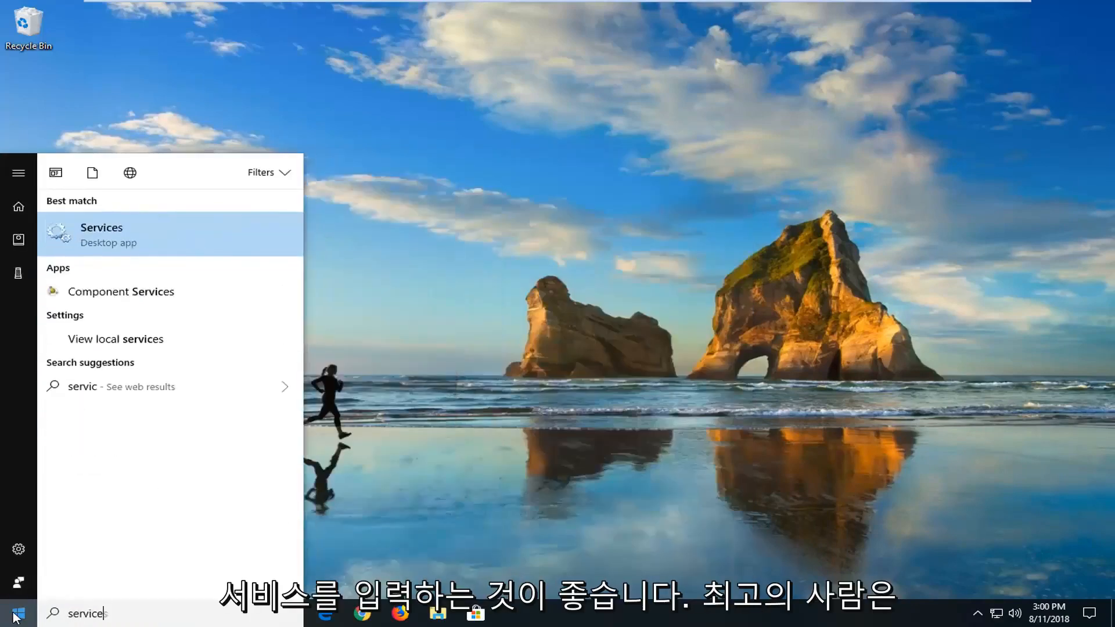
type("s")
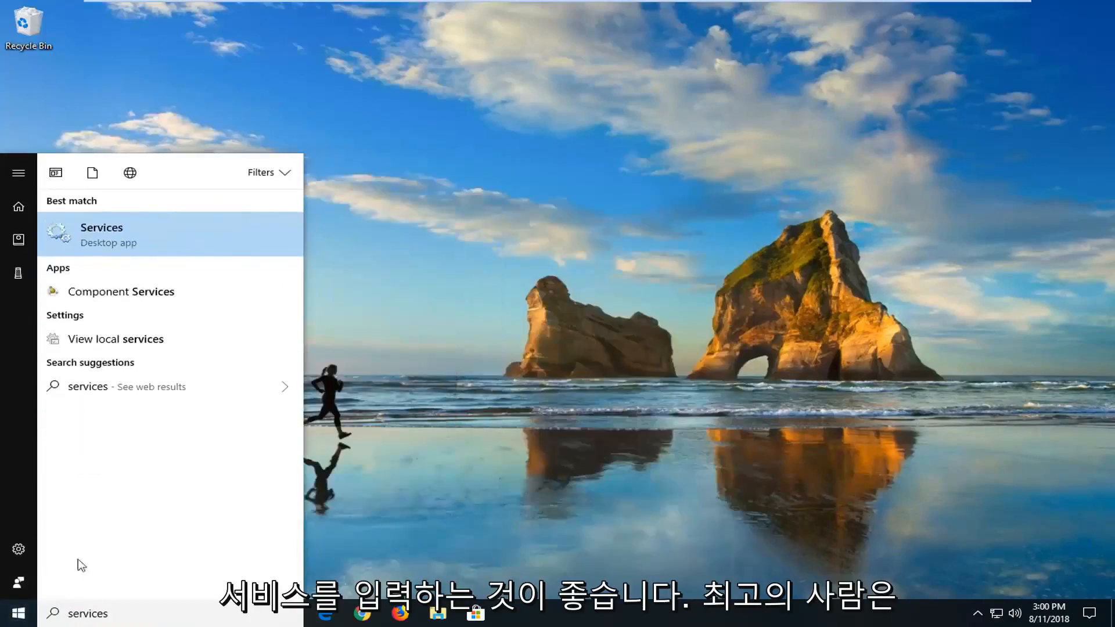
mouse_move(121, 239)
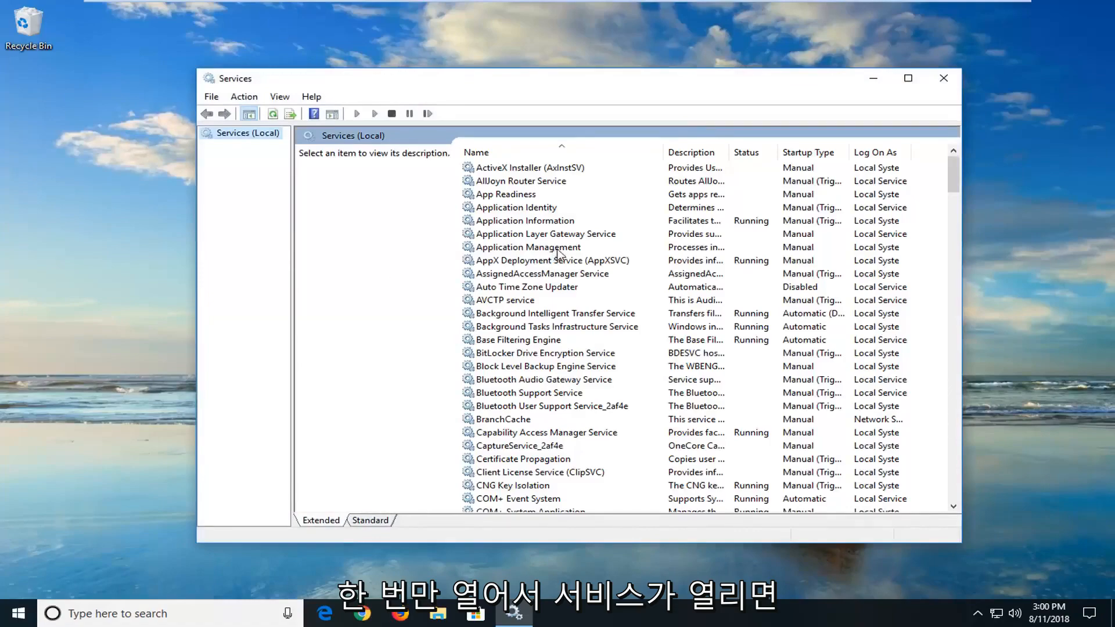
mouse_move(502, 326)
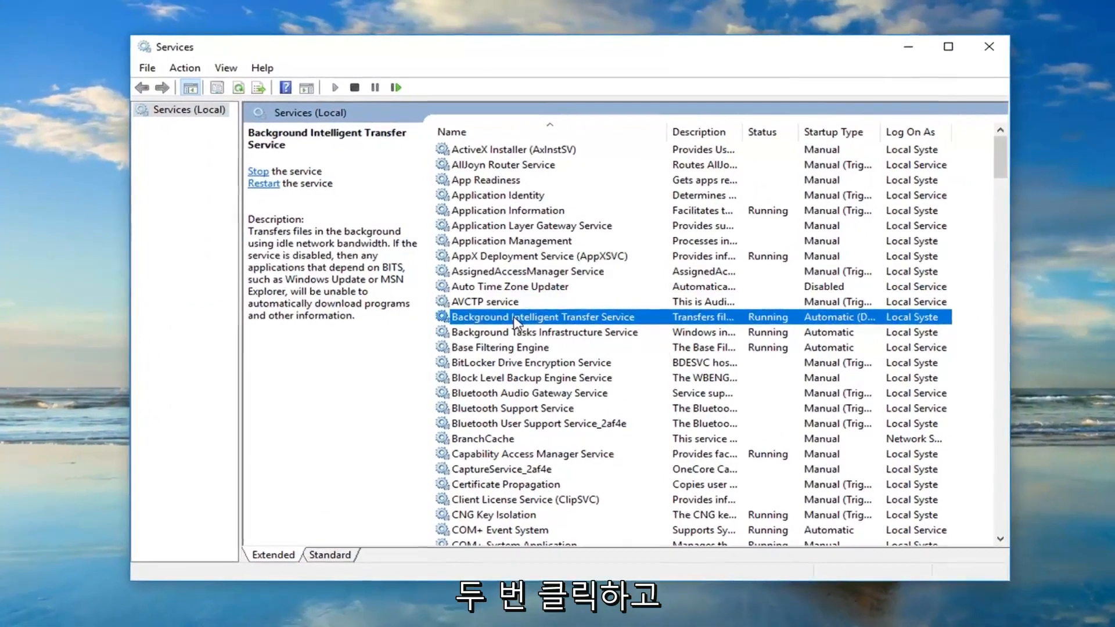
Step: Keep Background Intelligent Transfer Service at Automatic (Delayed Start) and close its properties
double_click(541, 317)
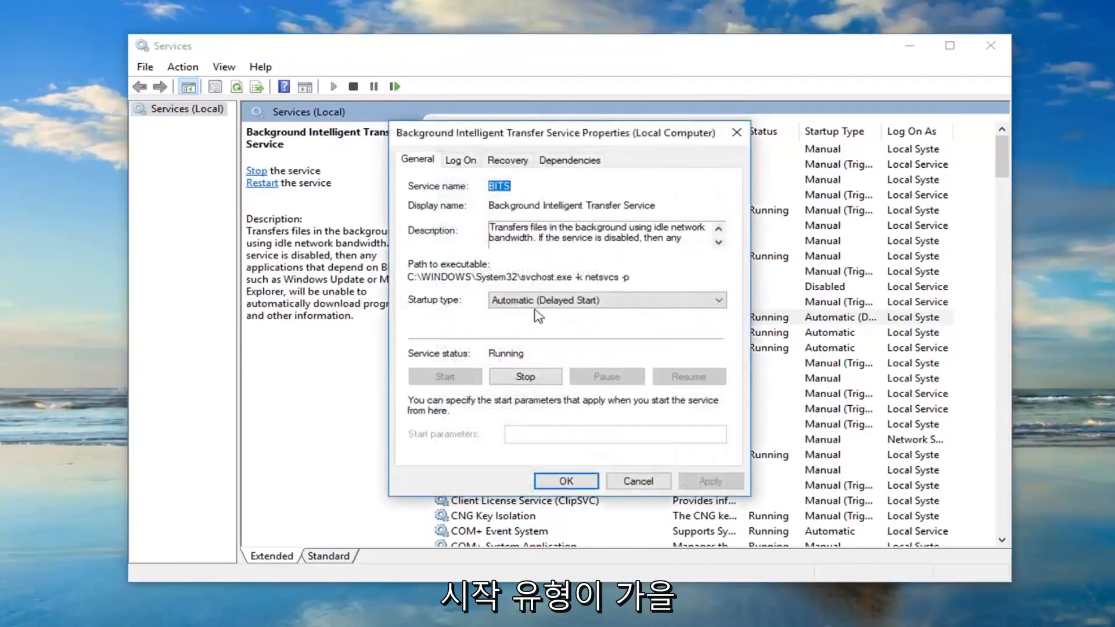
left_click(718, 300)
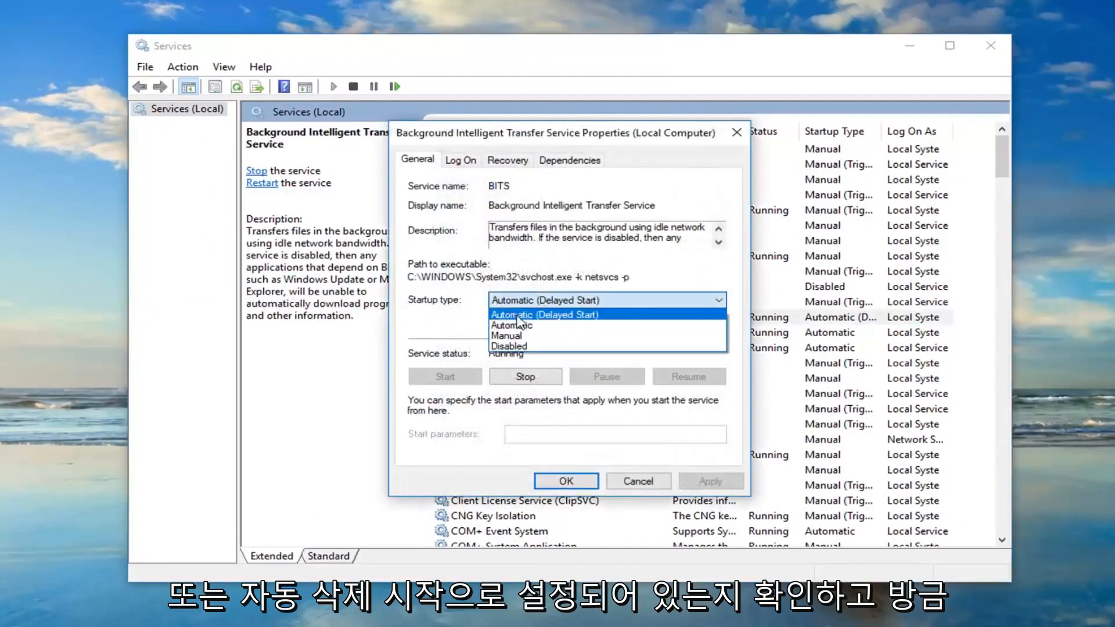
left_click(544, 314)
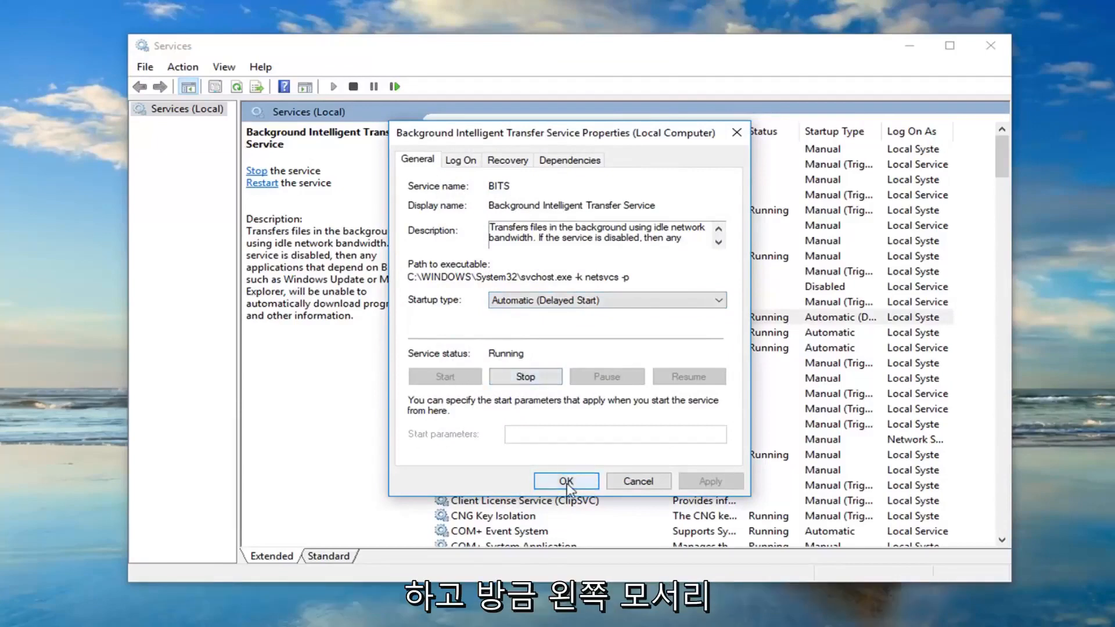
left_click(566, 481)
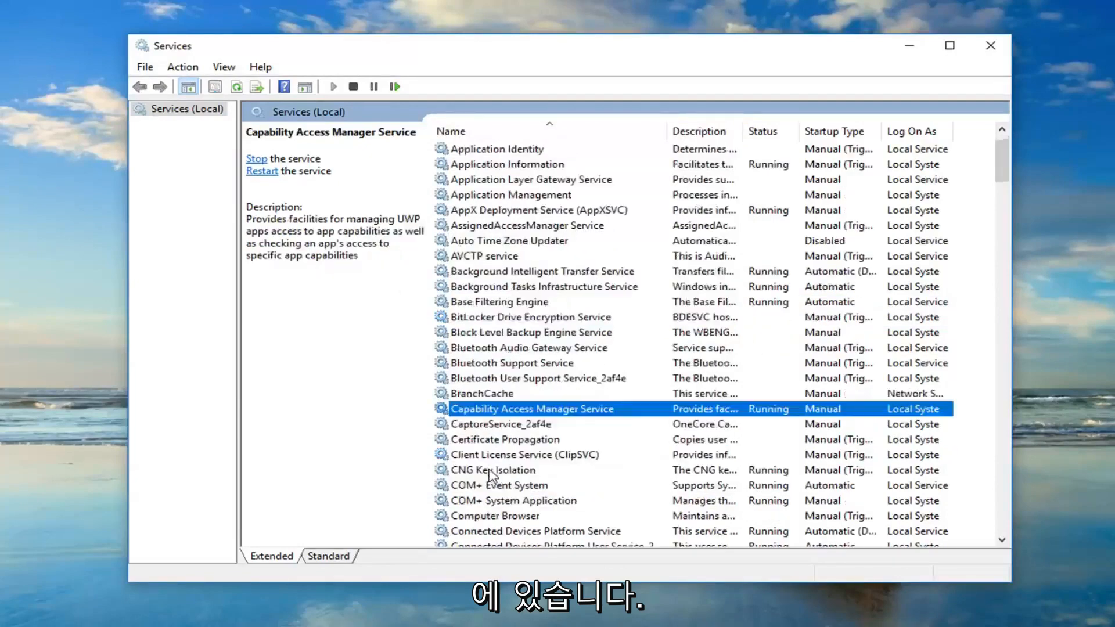
left_click(505, 485)
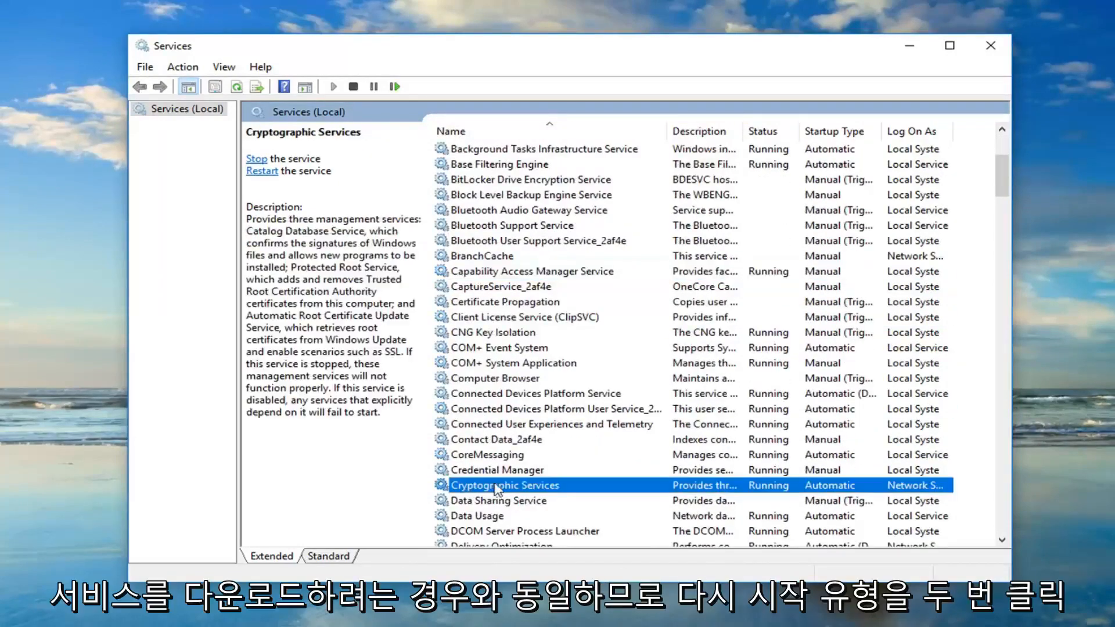
double_click(504, 485)
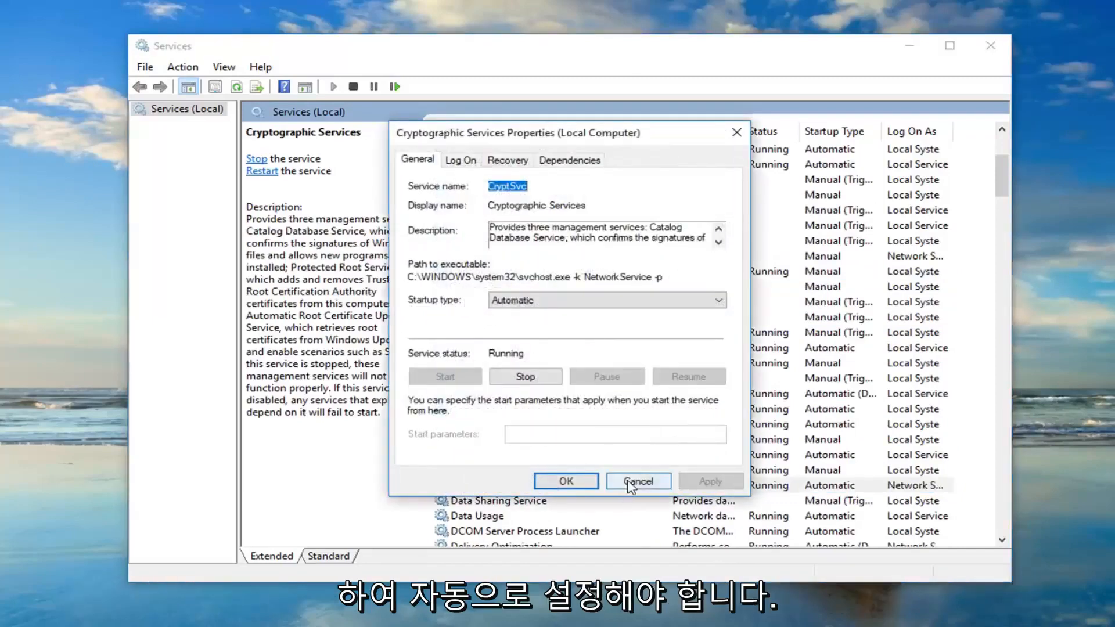
left_click(638, 480)
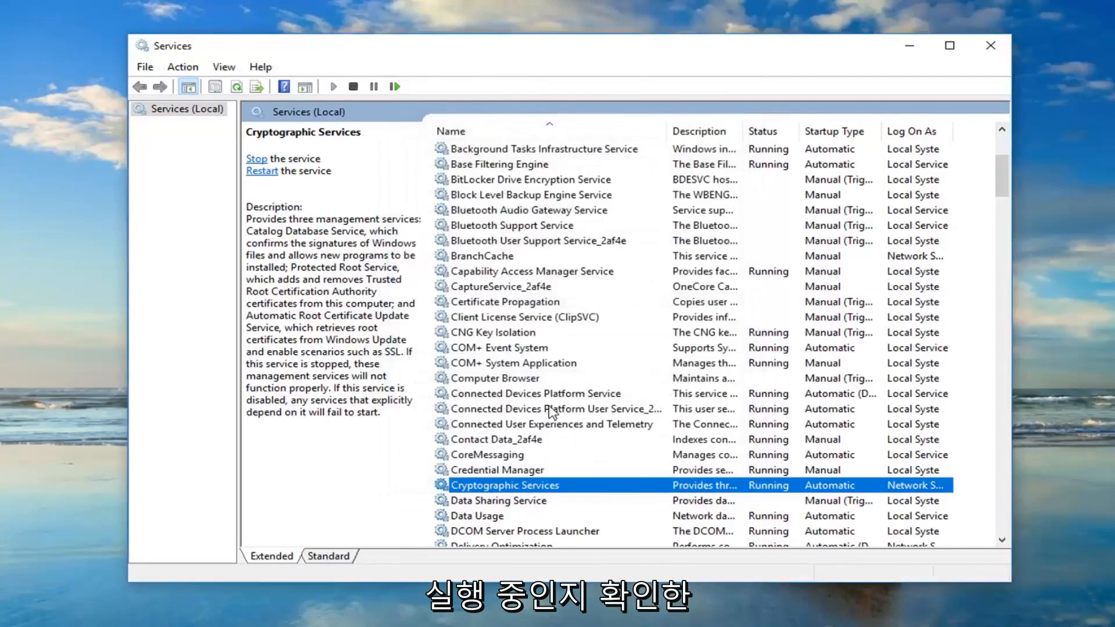
mouse_move(557, 409)
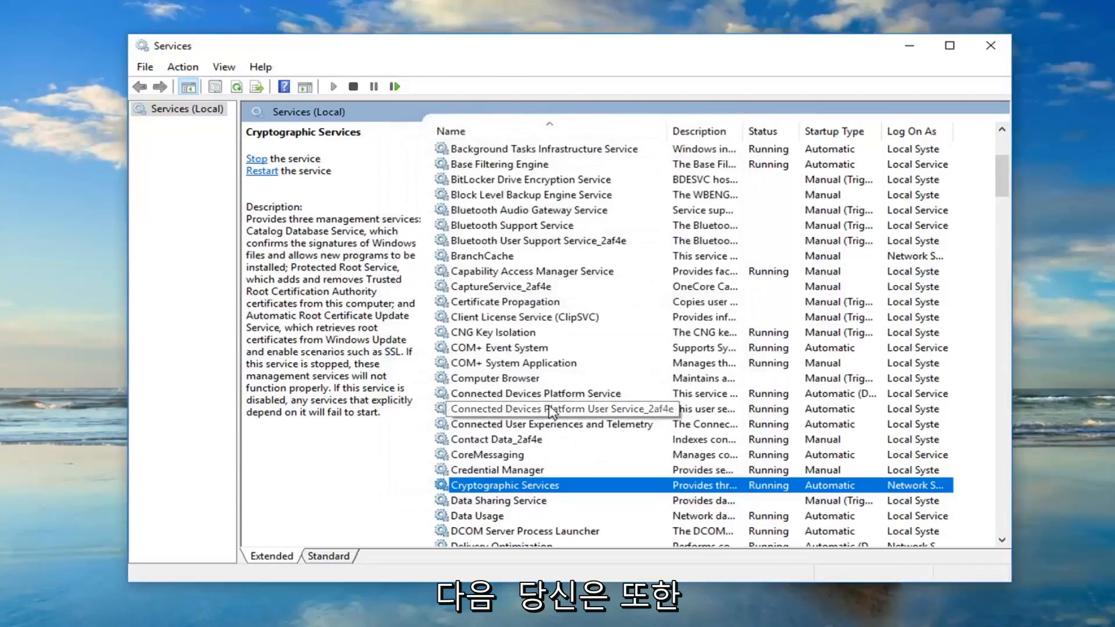
Step: Scroll down the services list and select Windows Update
scroll("down", 3)
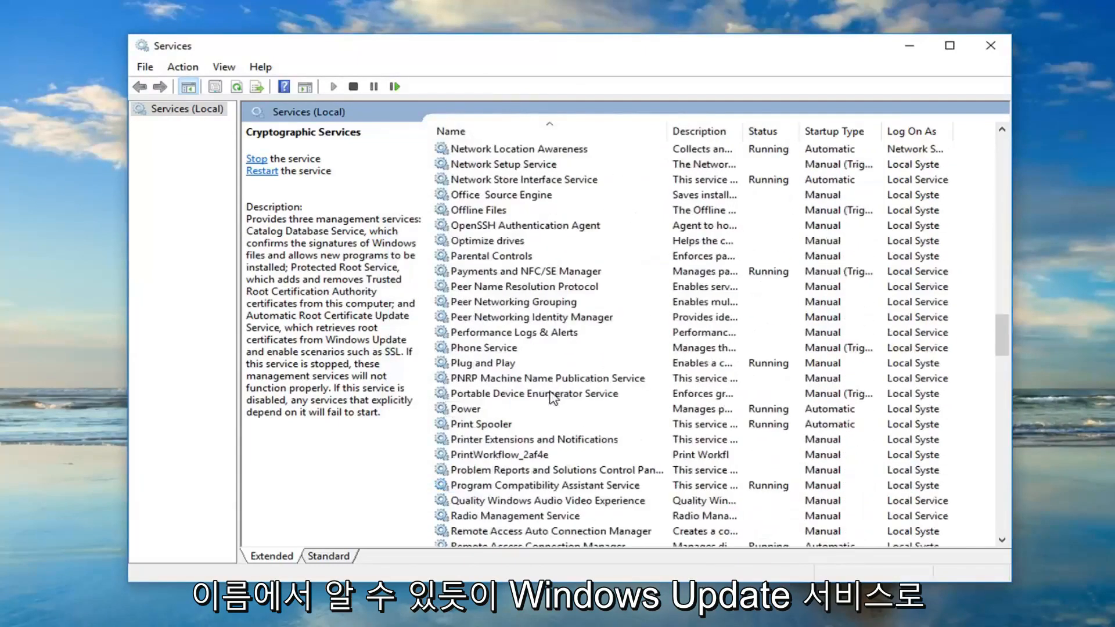
scroll("down", 3)
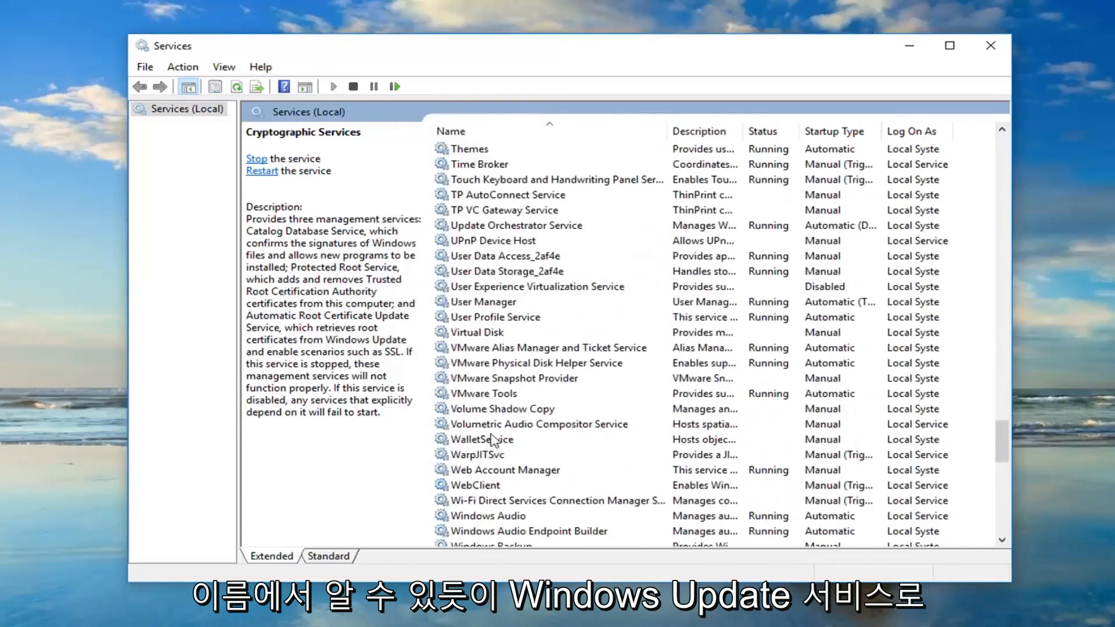
scroll("down", 3)
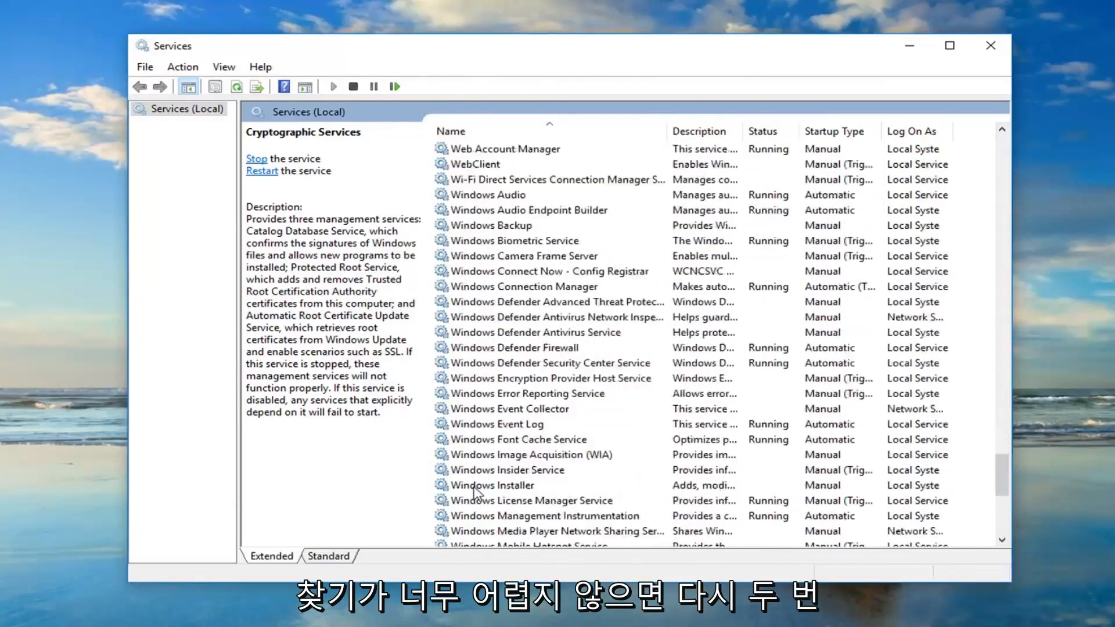
left_click(490, 501)
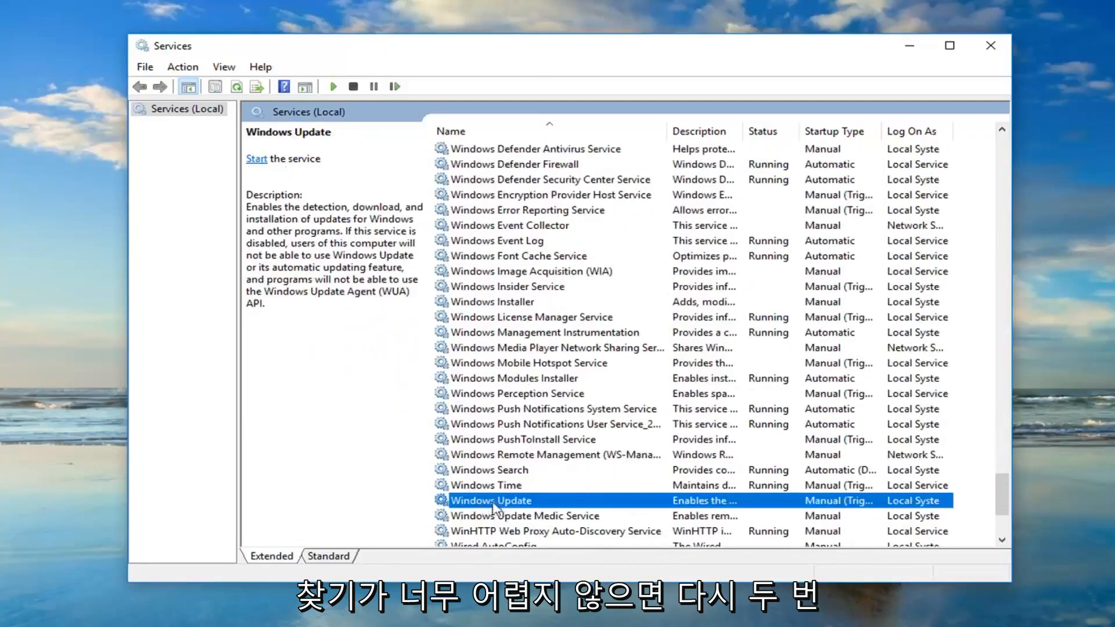
Step: Set Windows Update to Automatic, start it, and confirm it shows running
double_click(490, 501)
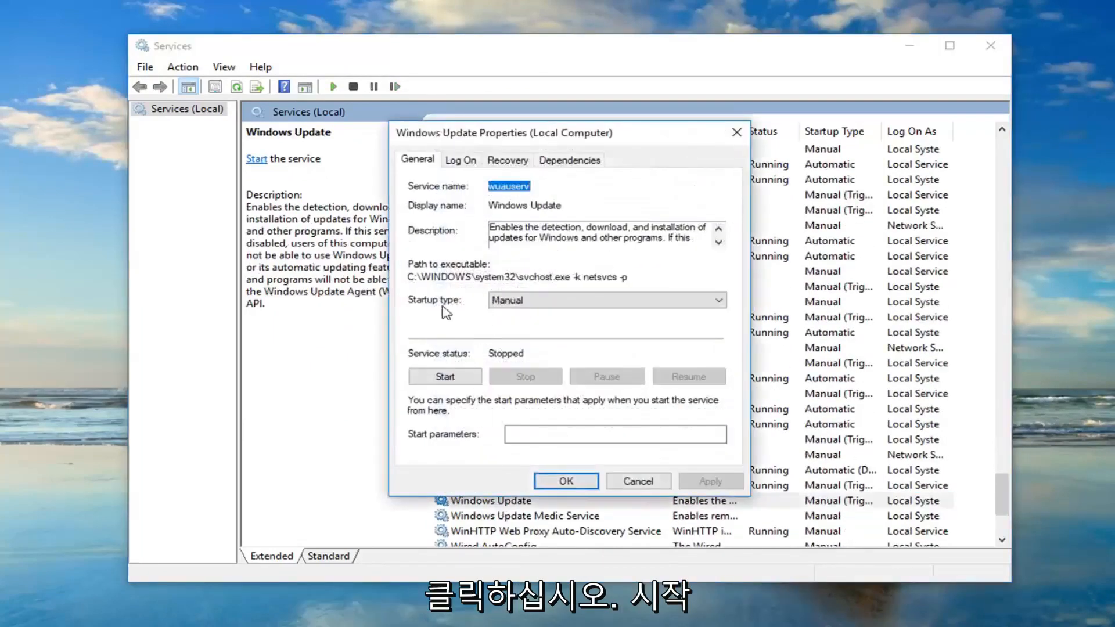
left_click(607, 301)
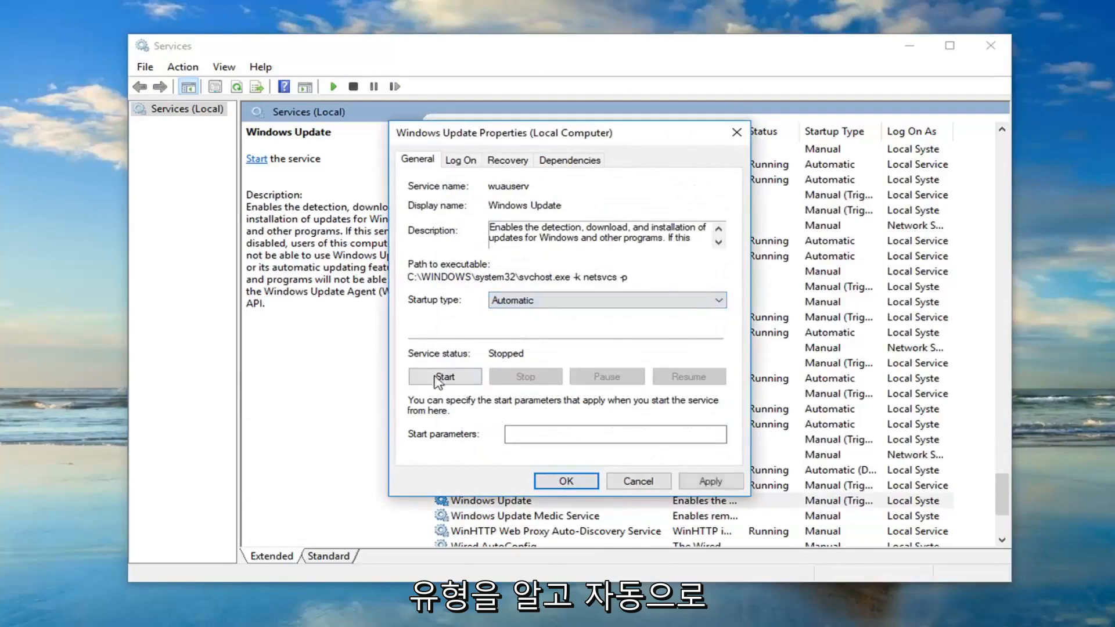
left_click(444, 376)
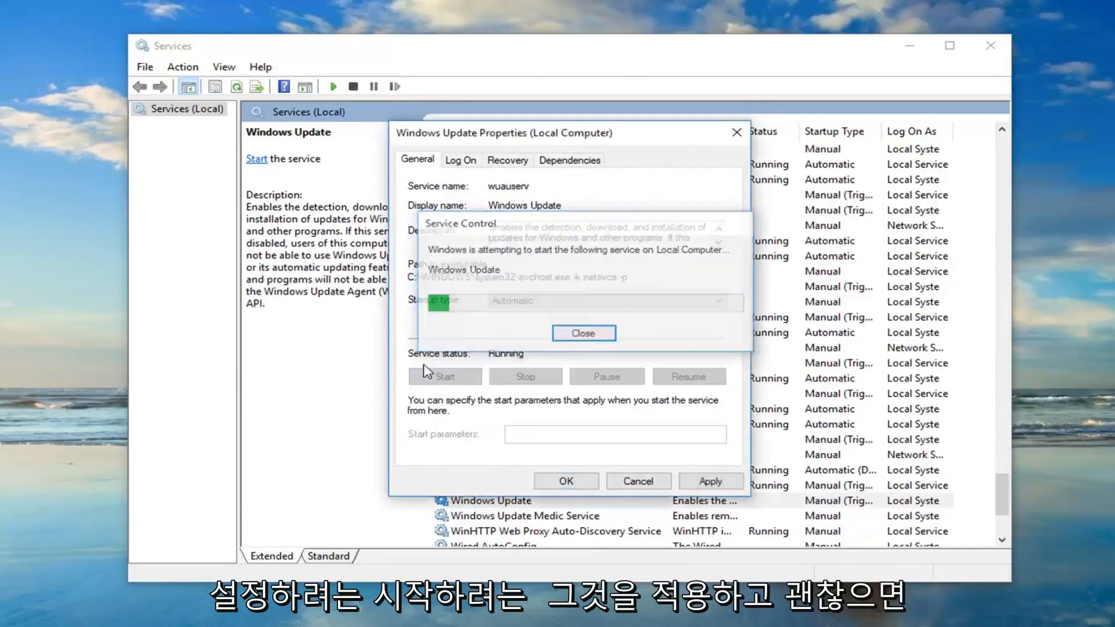
left_click(565, 480)
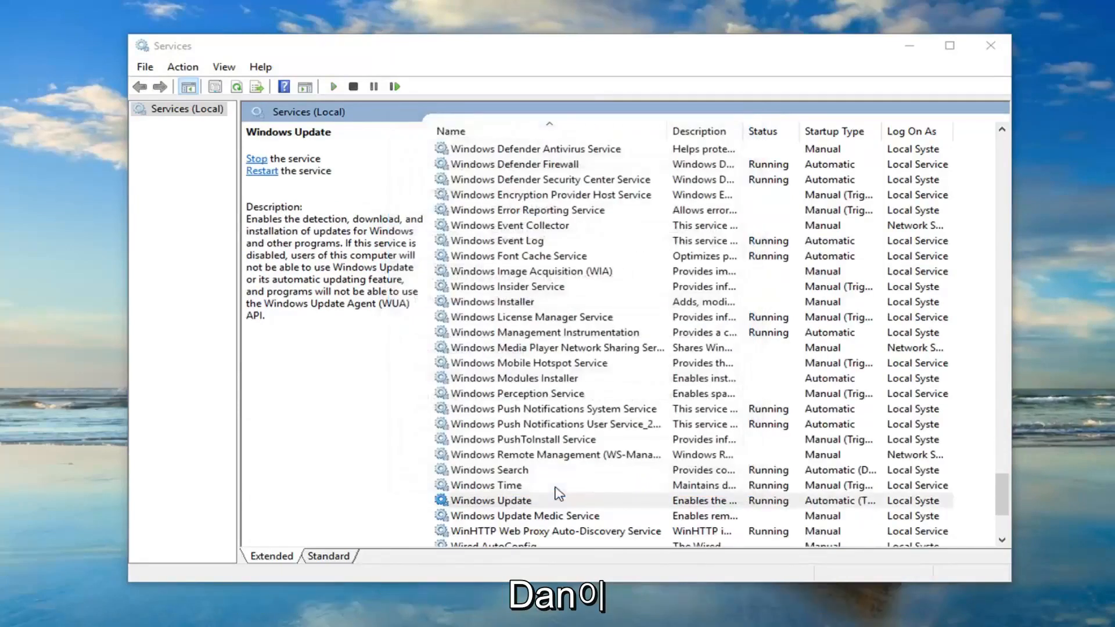
left_click(491, 501)
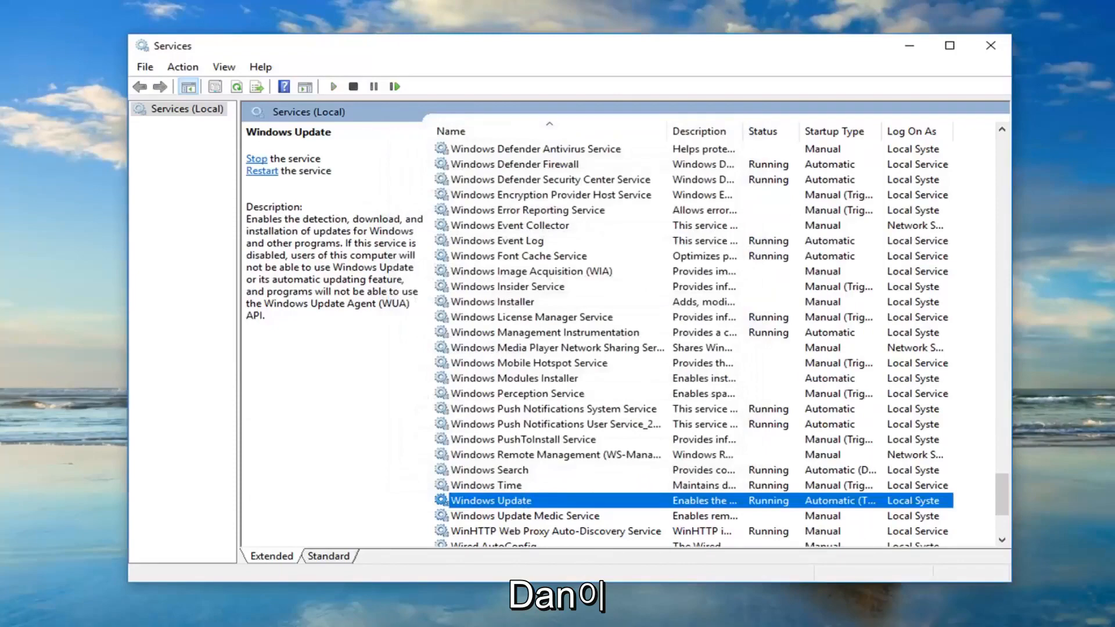